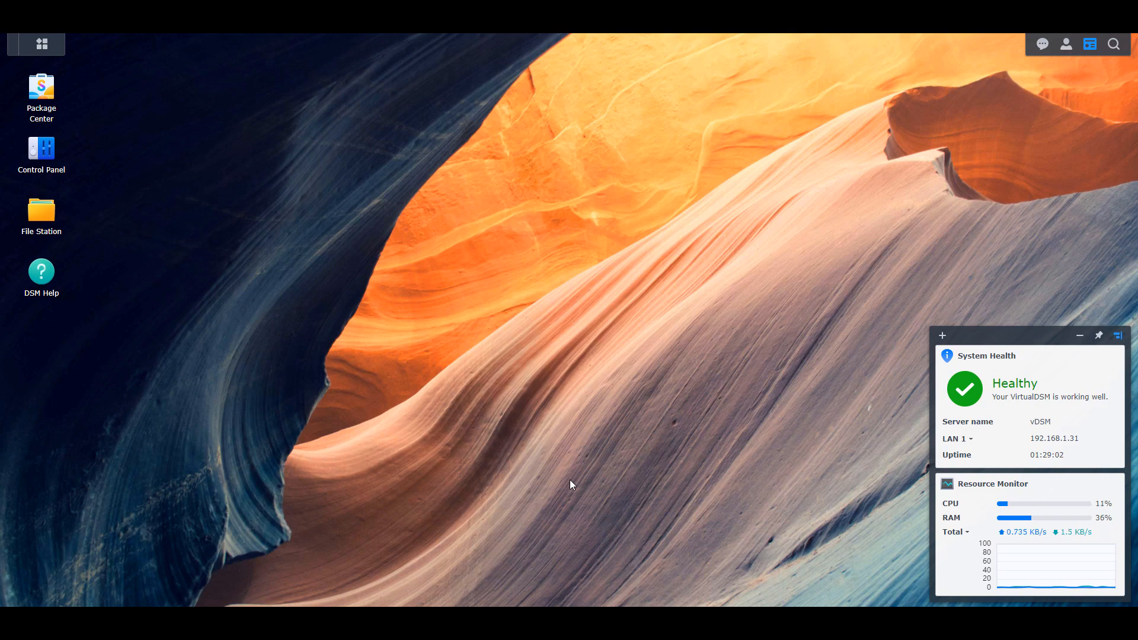
mouse_move(498, 461)
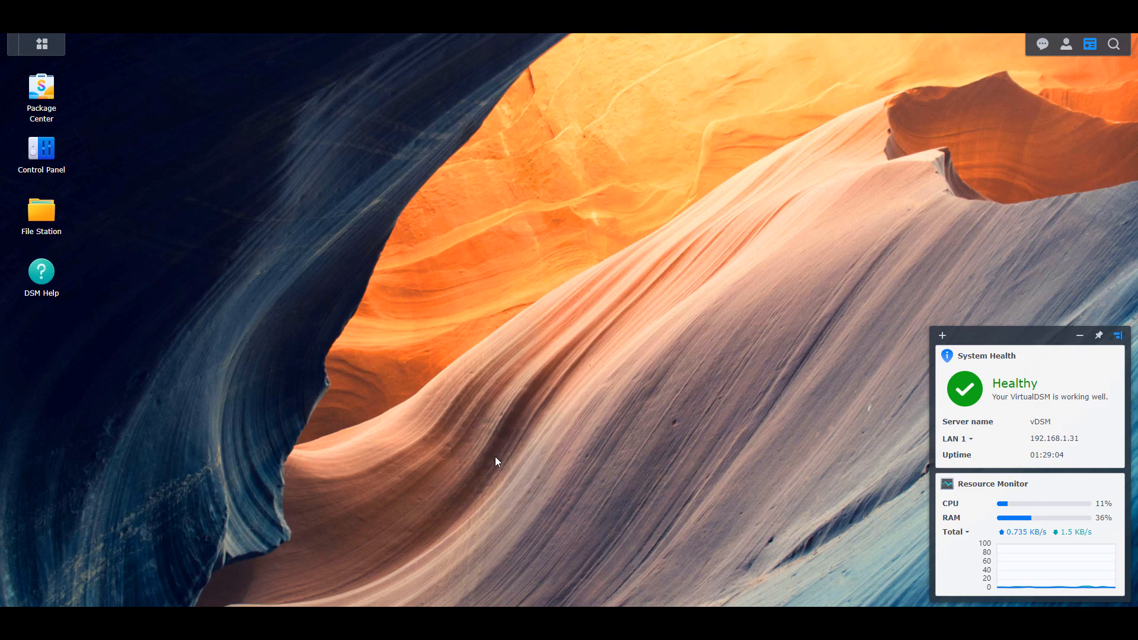
mouse_move(485, 455)
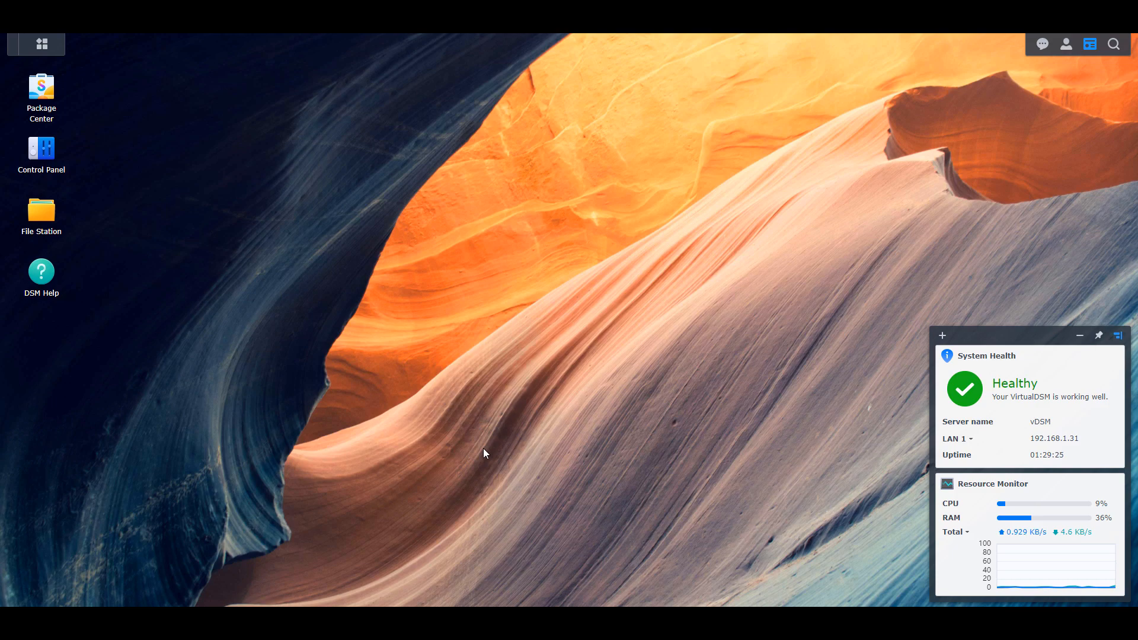
mouse_move(206, 283)
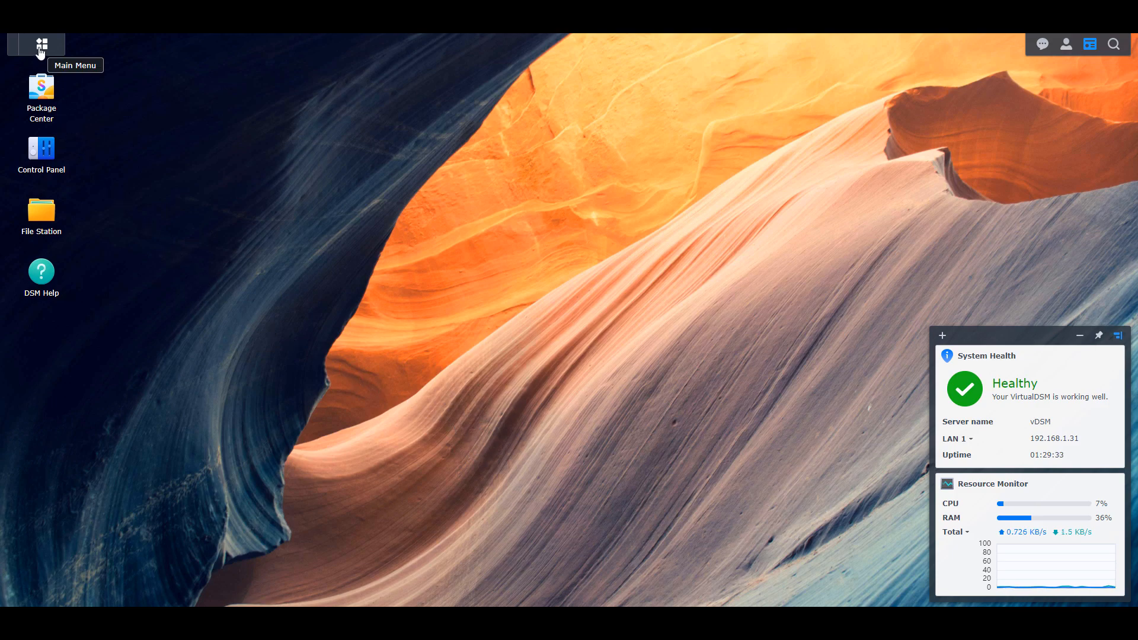
- Bring up Control Panel from the desktop with its home overview of settings categories
click(40, 43)
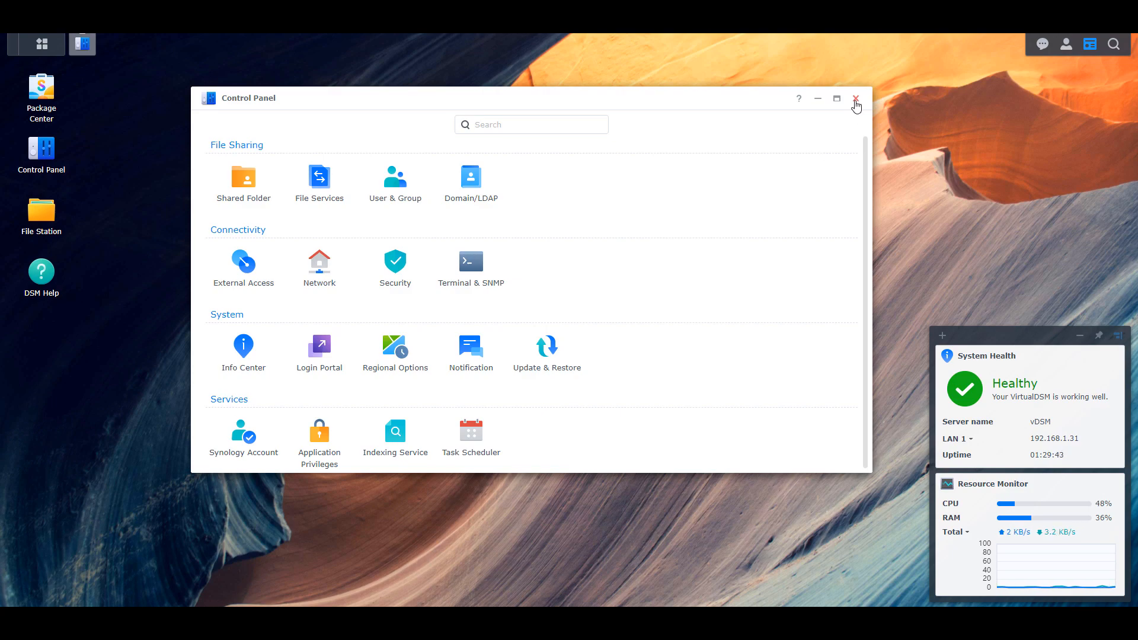
click(856, 98)
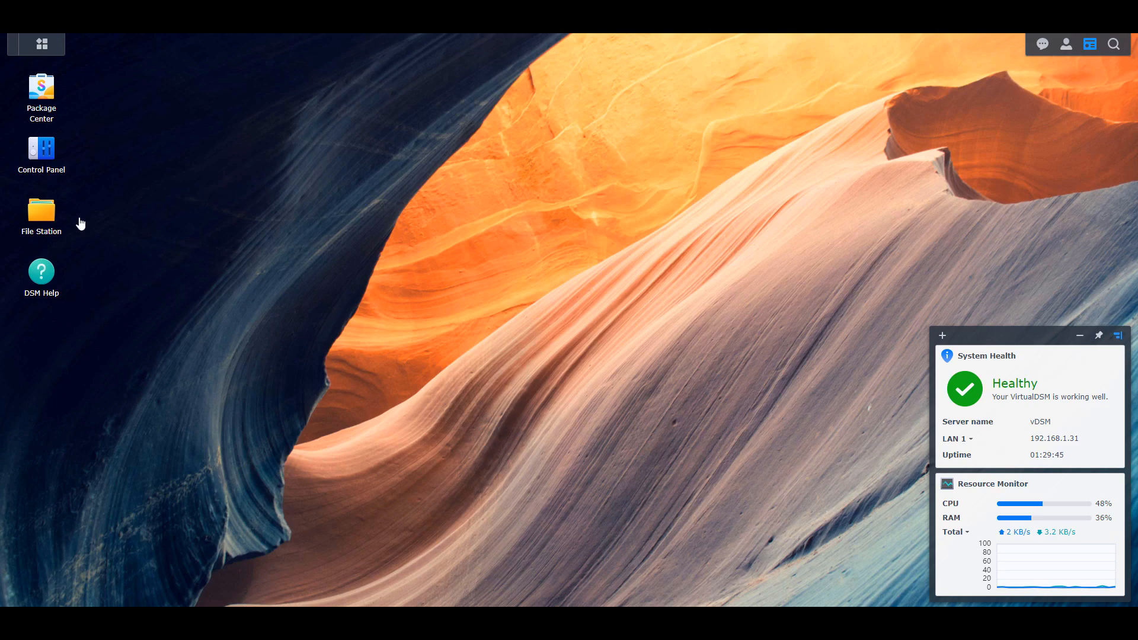
double_click(40, 210)
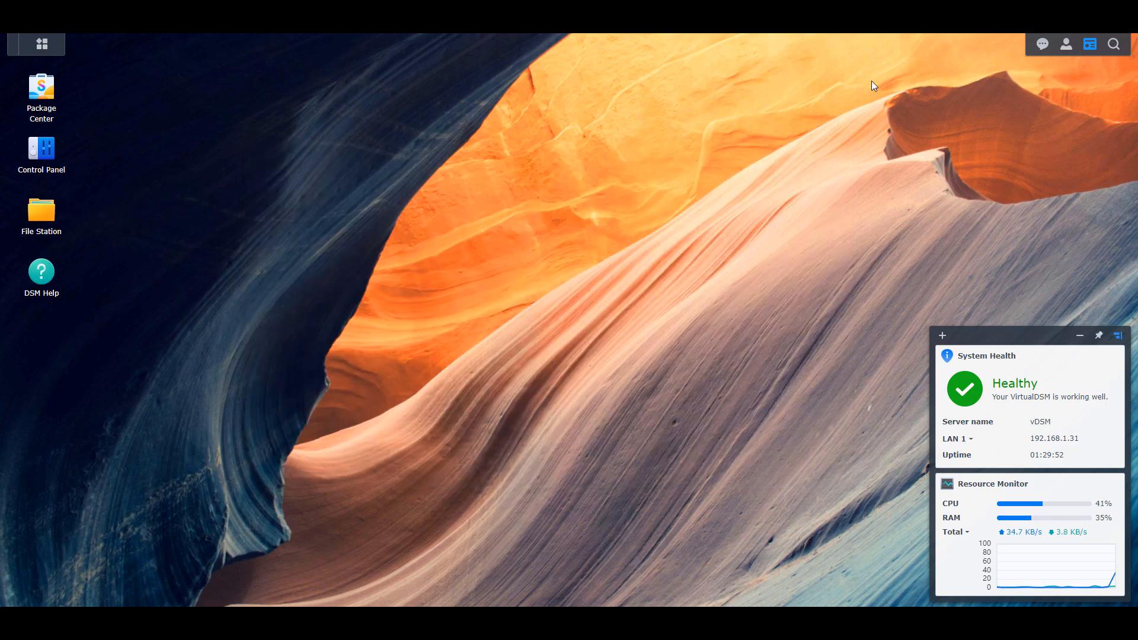
mouse_move(1066, 44)
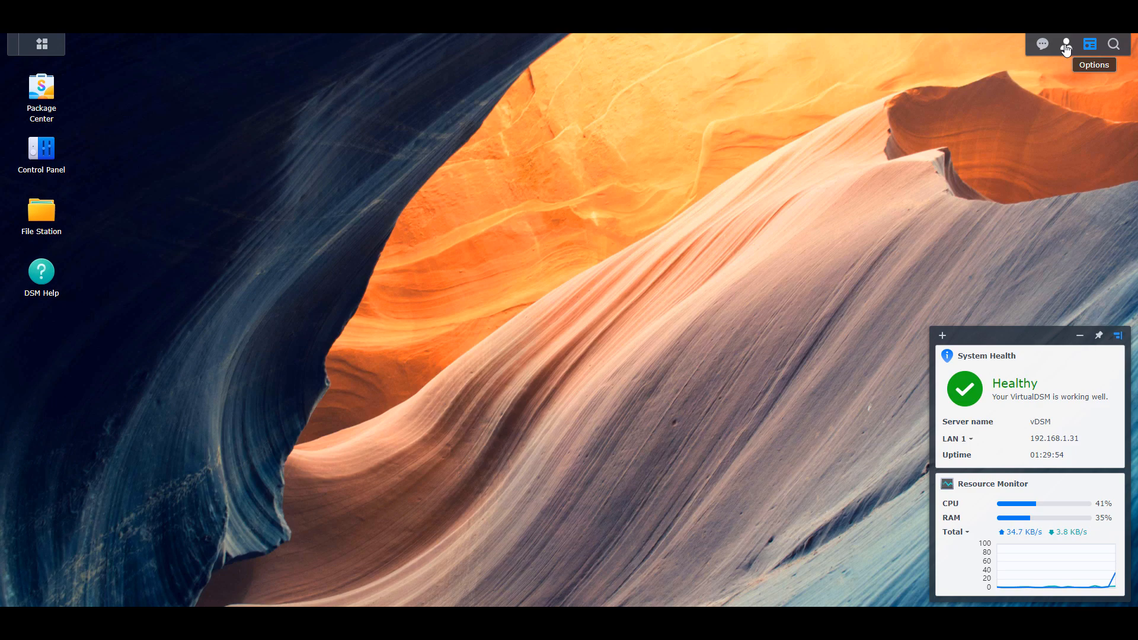
mouse_move(612, 182)
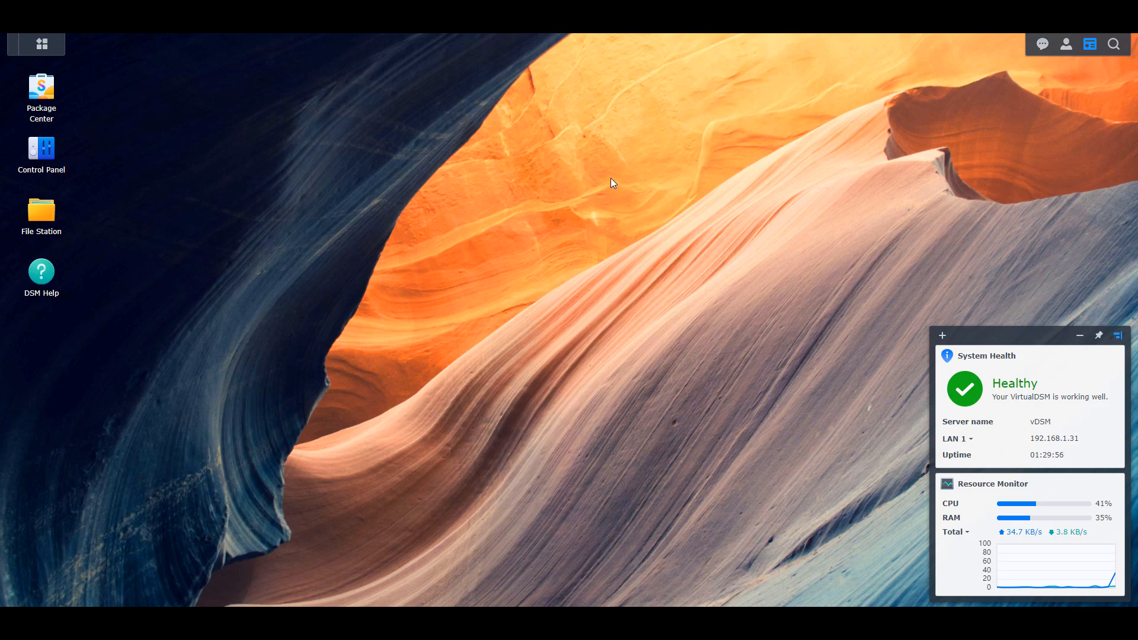
mouse_move(303, 199)
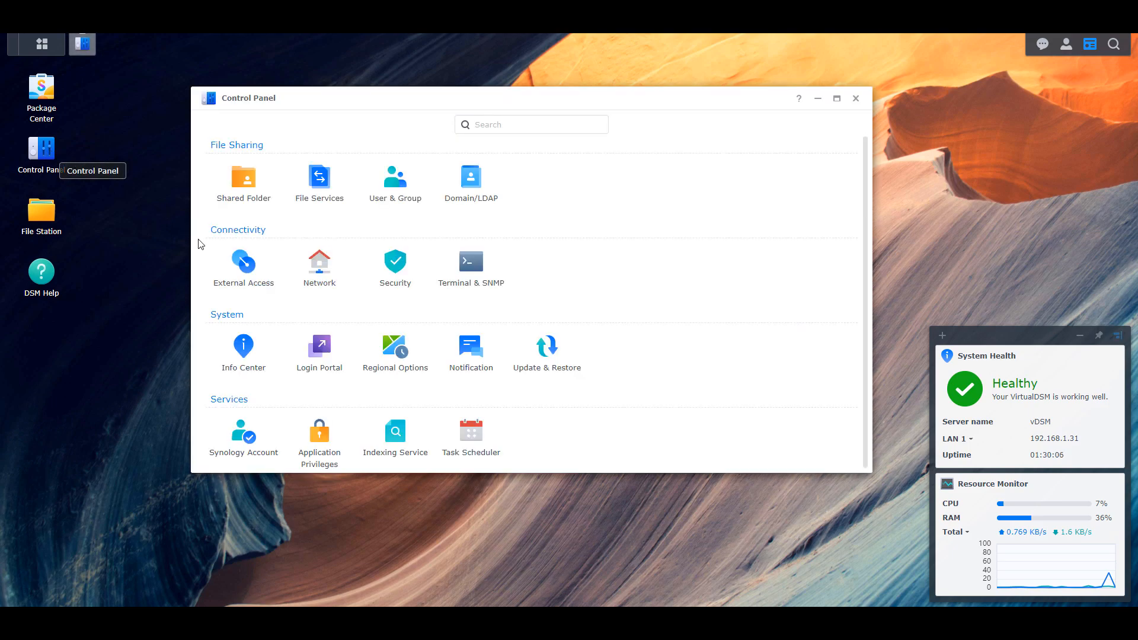
- Show Login Portal's Applications list of per-application portals and ports
click(319, 351)
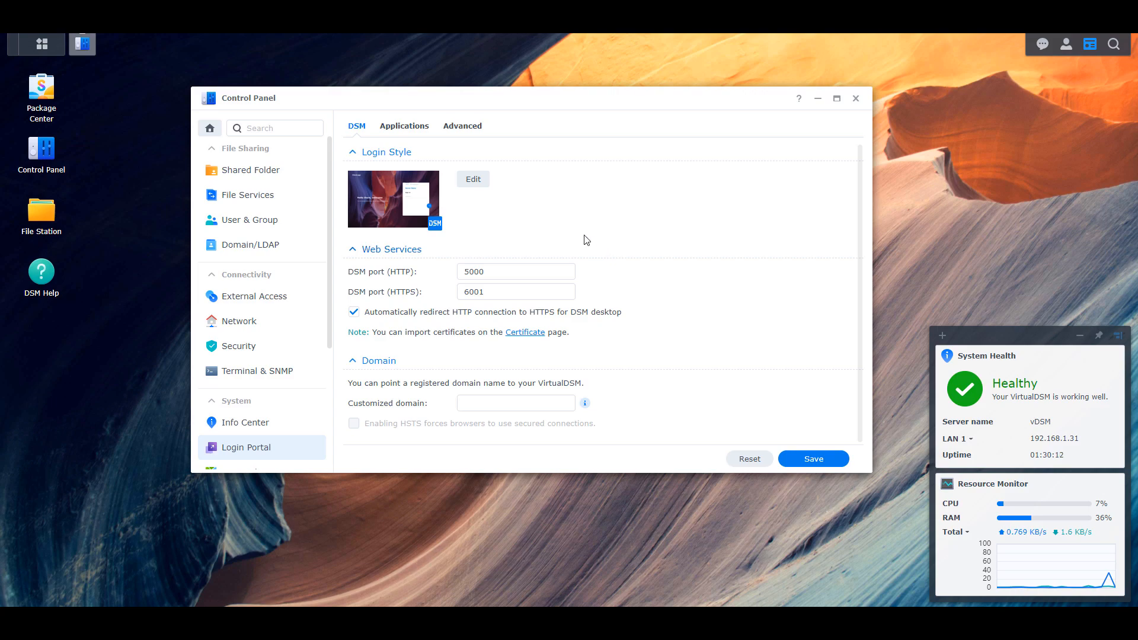
mouse_move(531, 213)
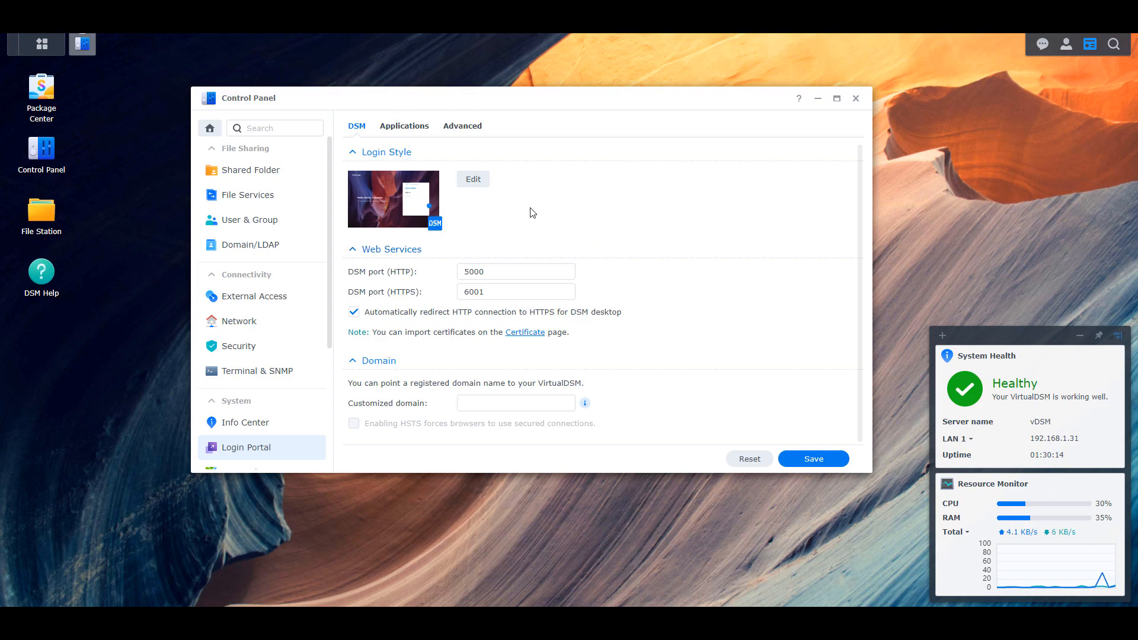
mouse_move(404, 128)
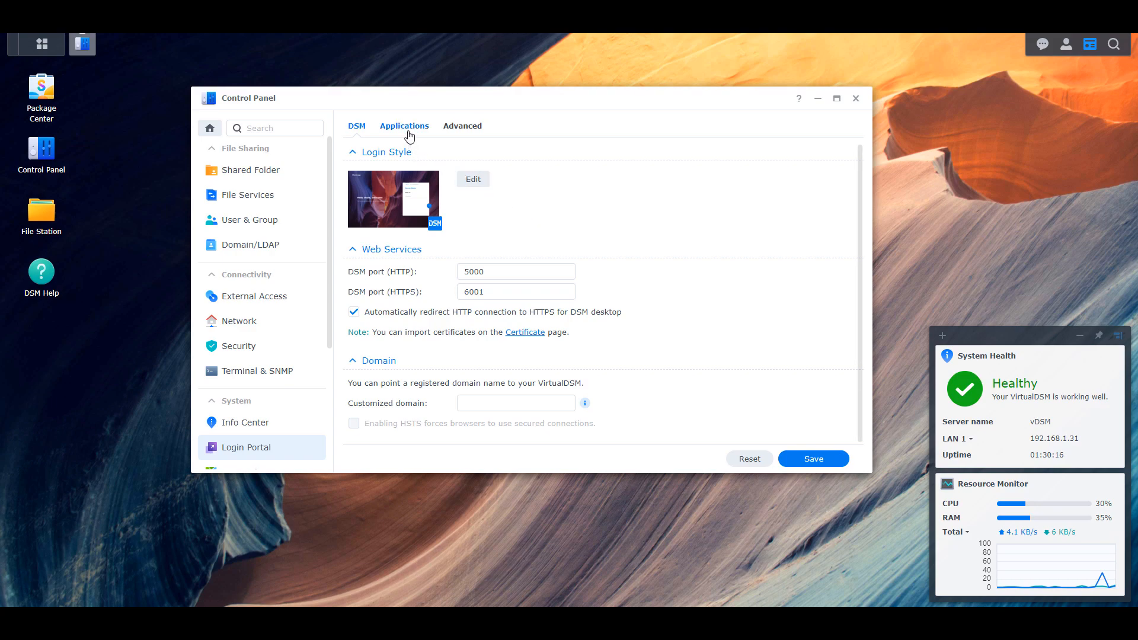
click(404, 125)
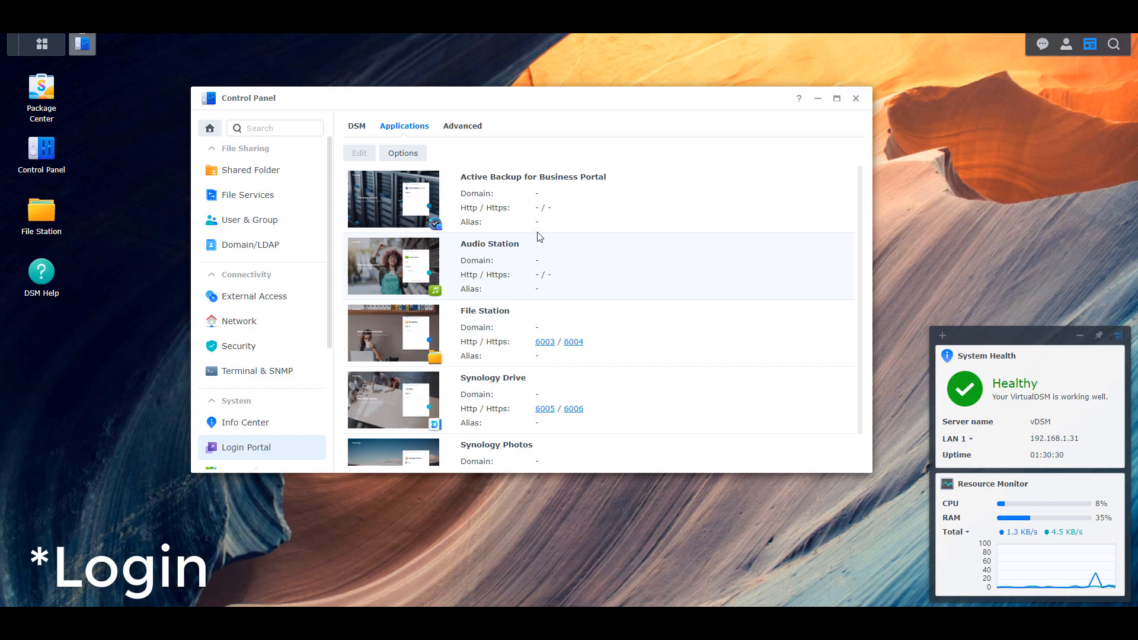
click(358, 153)
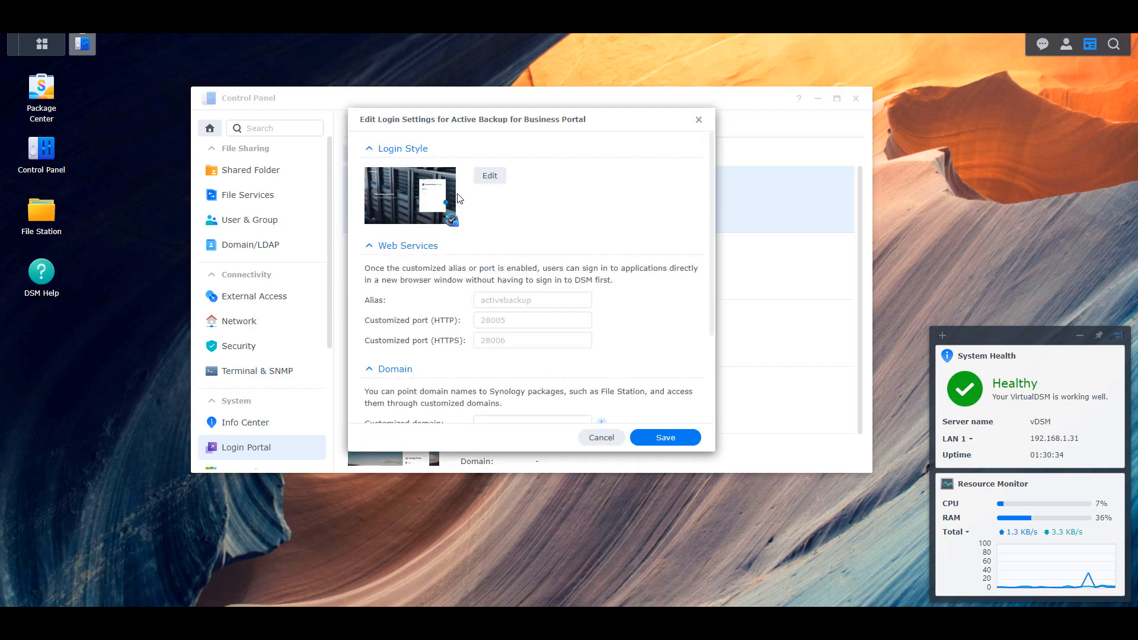
click(490, 176)
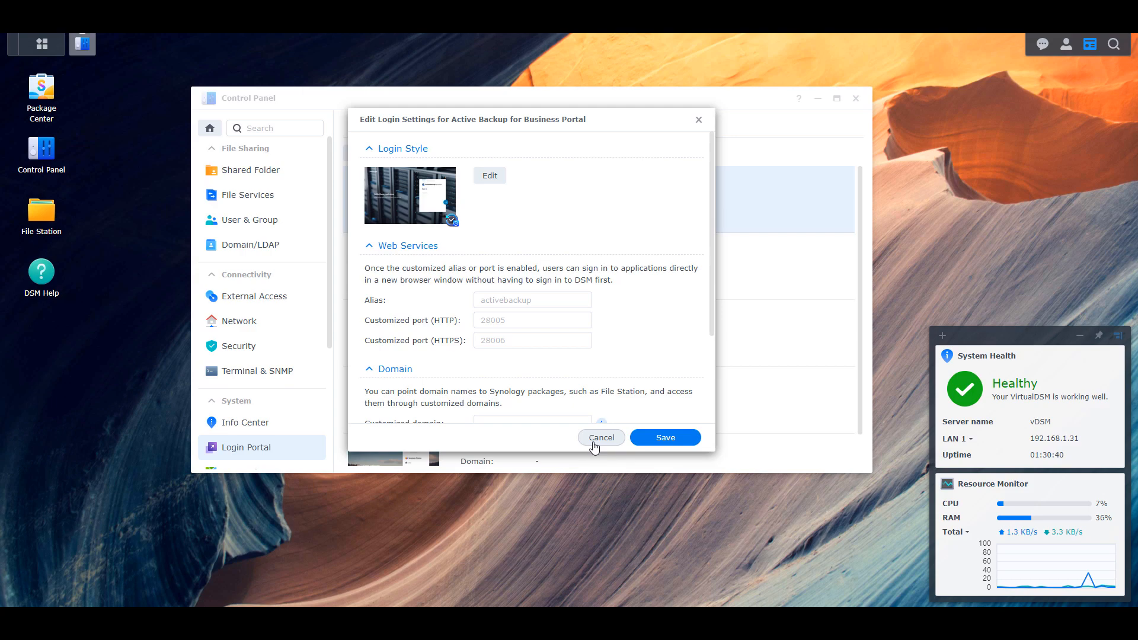
click(601, 437)
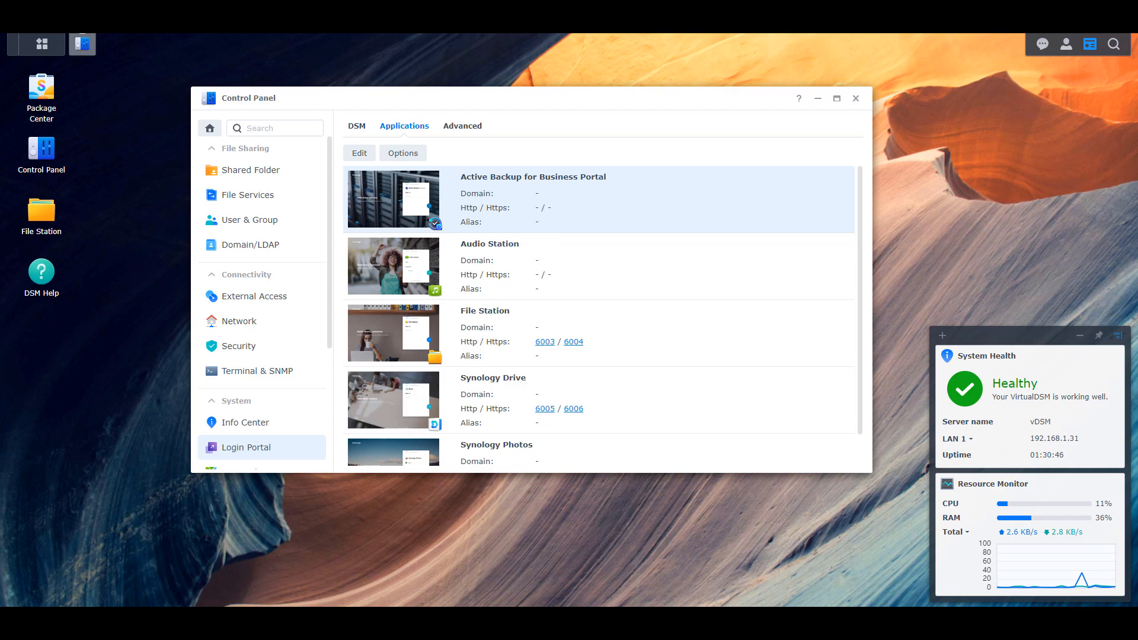
mouse_move(813, 425)
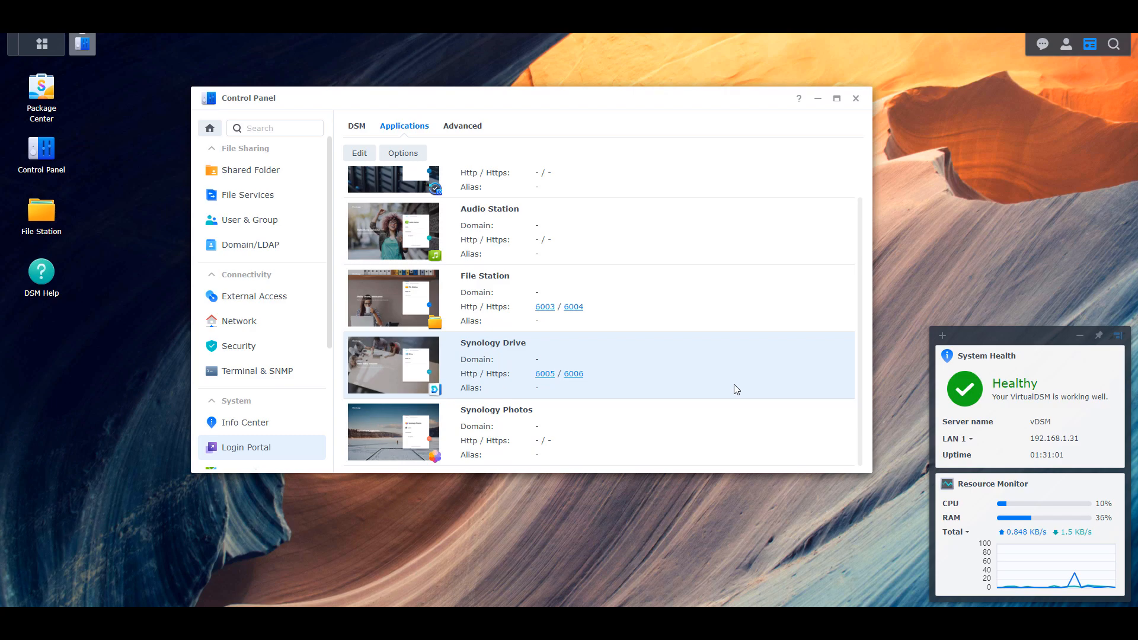
mouse_move(732, 385)
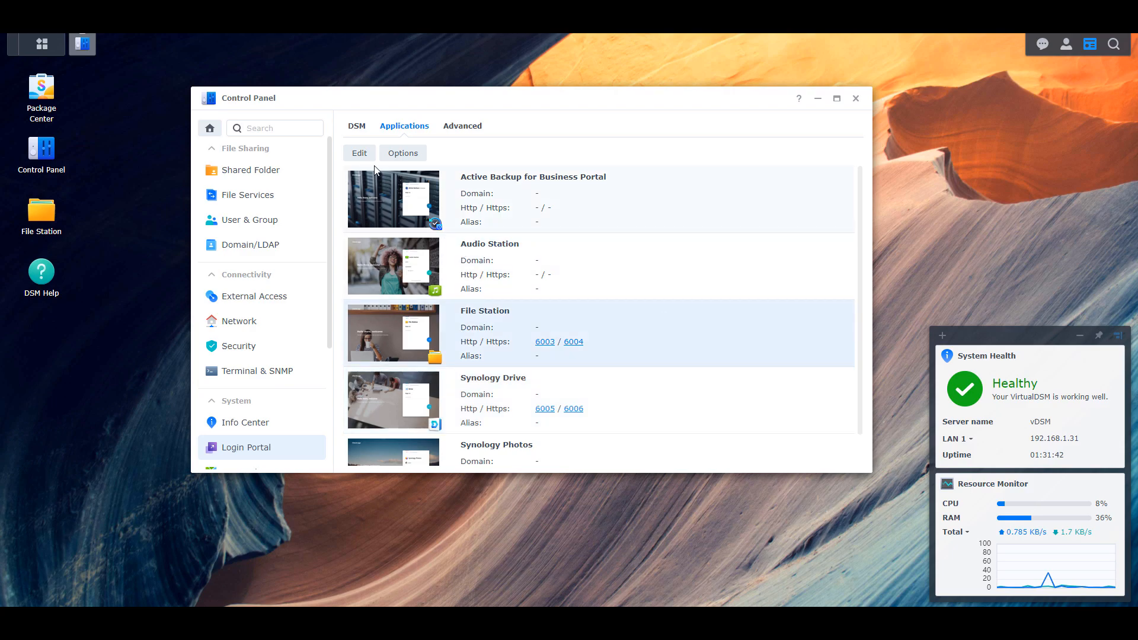
click(358, 153)
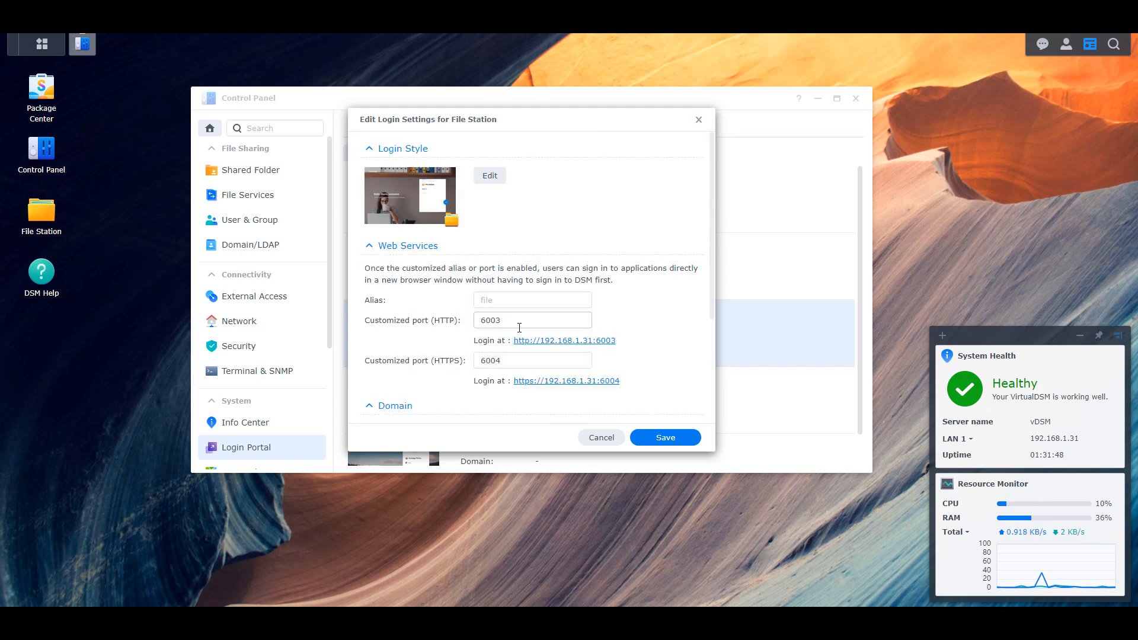
click(664, 438)
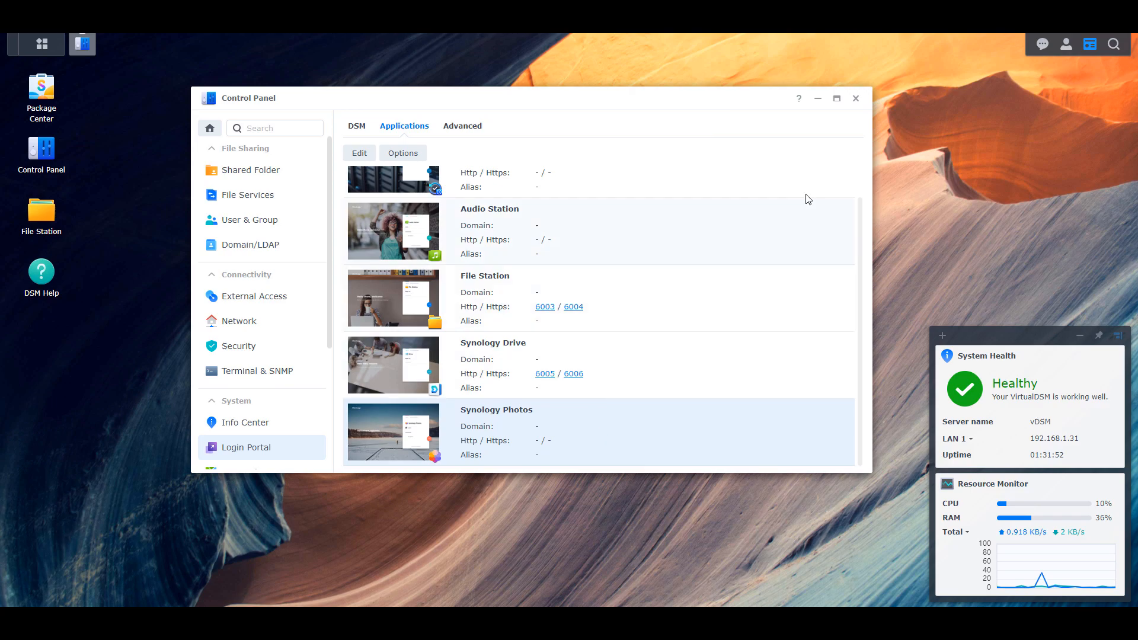
- In Package Center, search 'photo' and bring up the Synology Photos package details
click(855, 98)
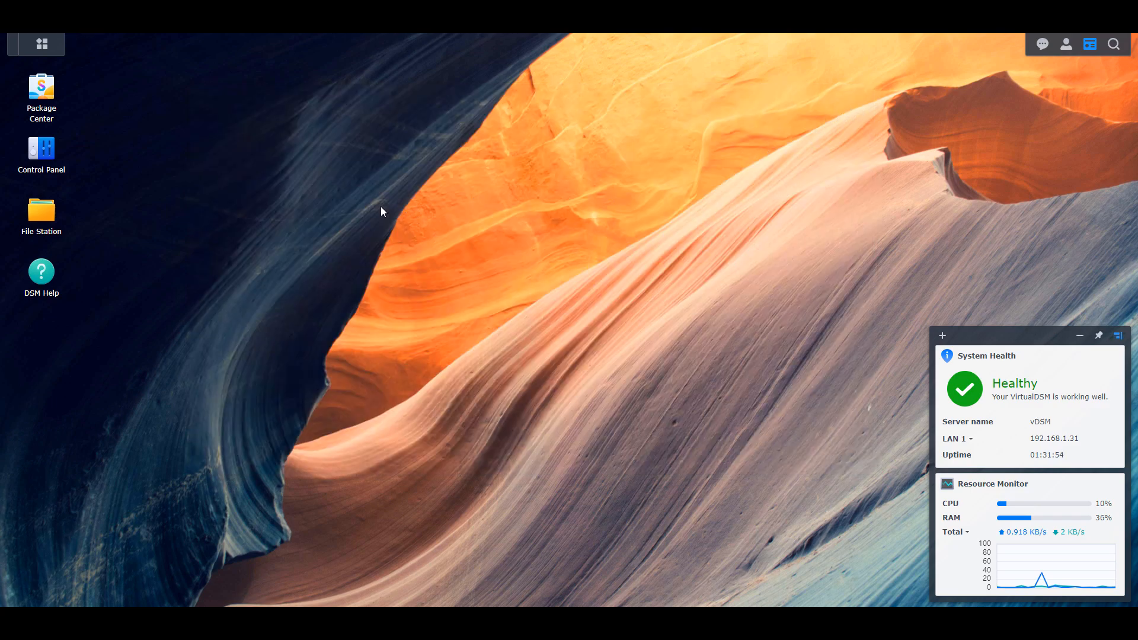
double_click(42, 86)
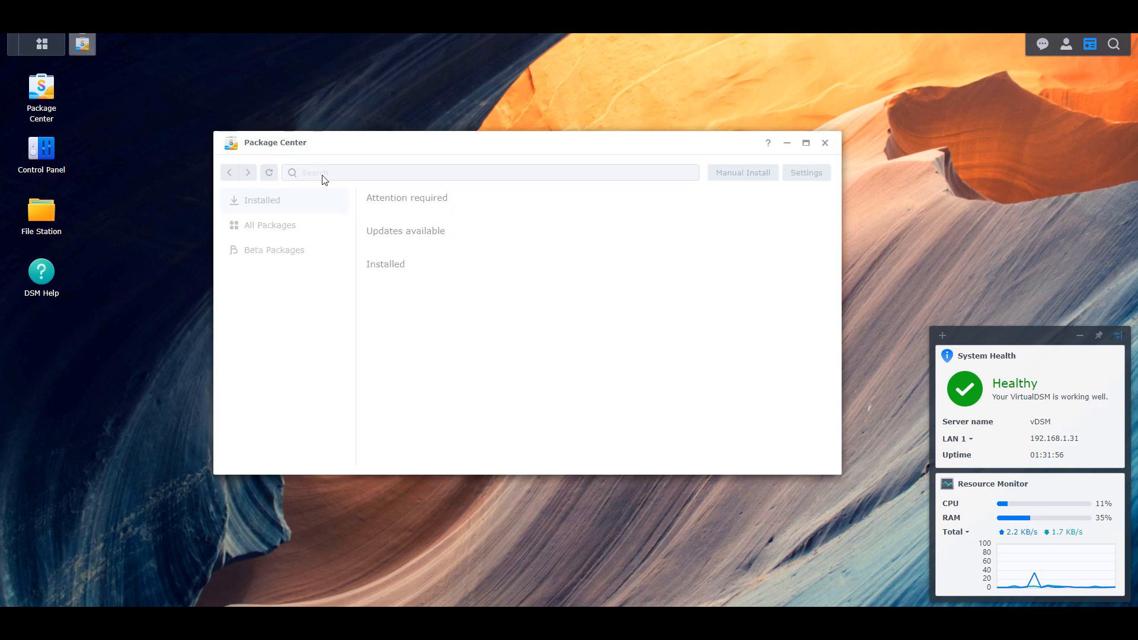
text(photo)
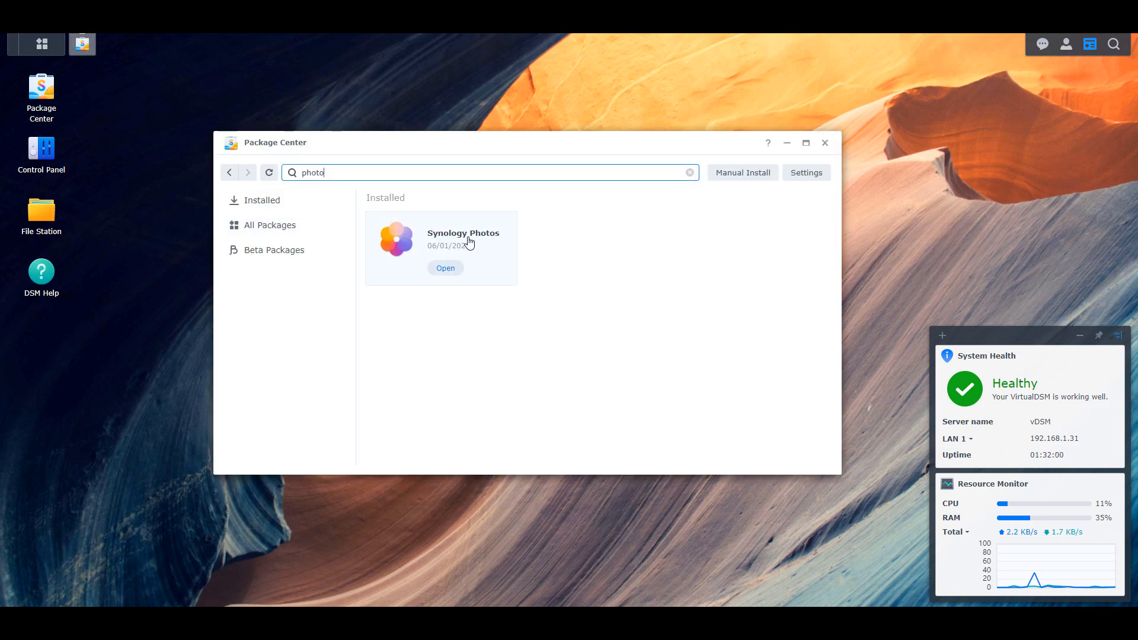
click(462, 239)
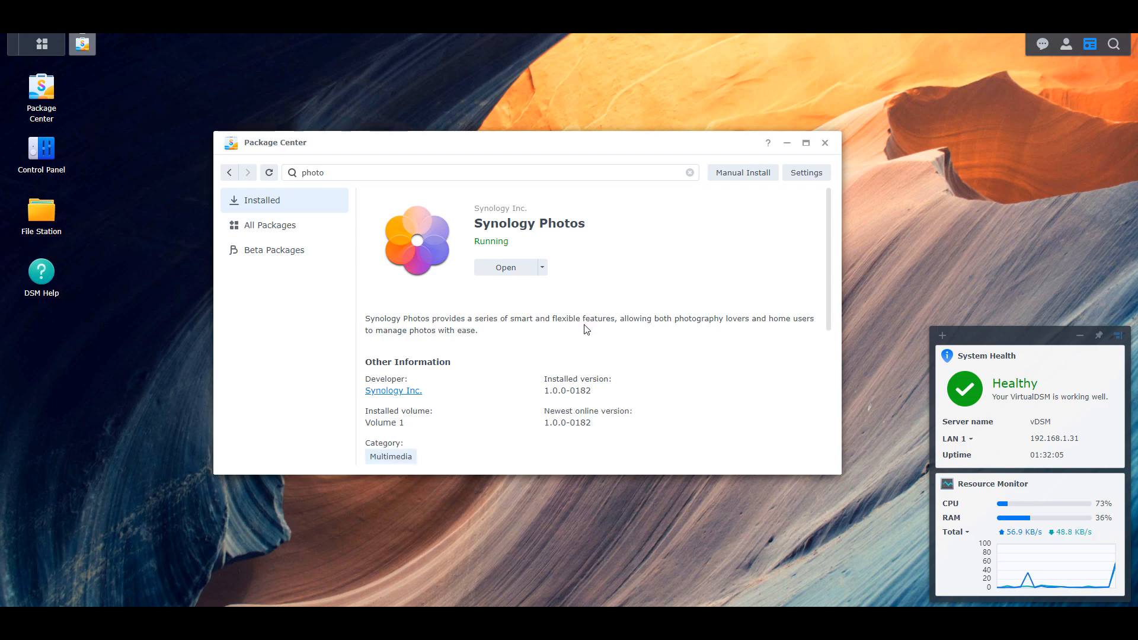
- Read down the Synology Photos details, running at version 1.0.0-0182
scroll(down, 3)
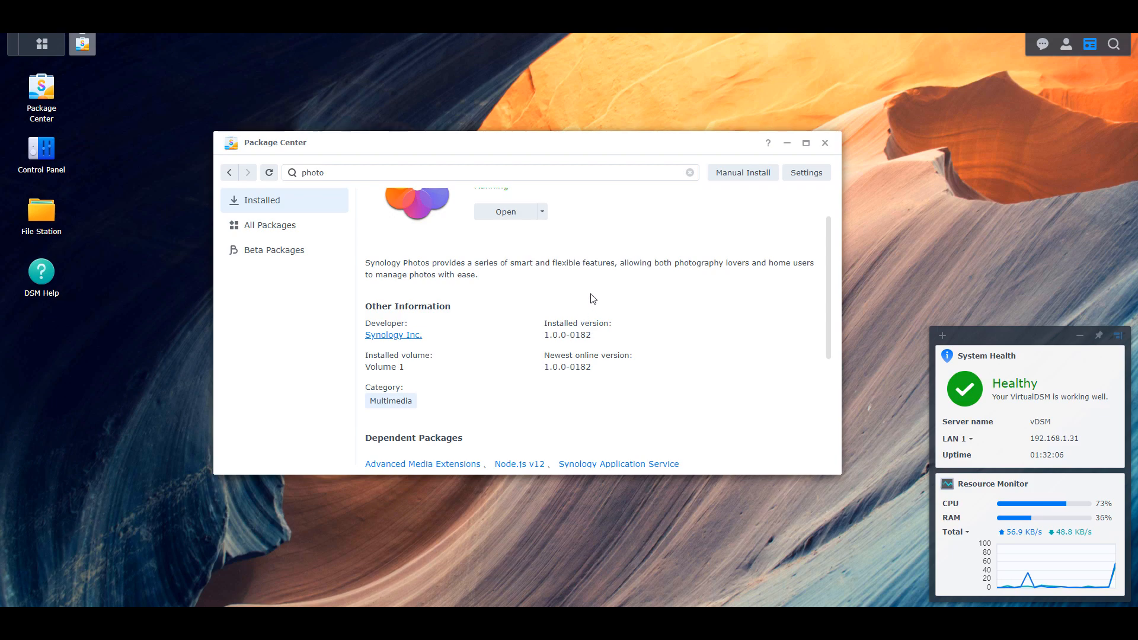
scroll(down, 3)
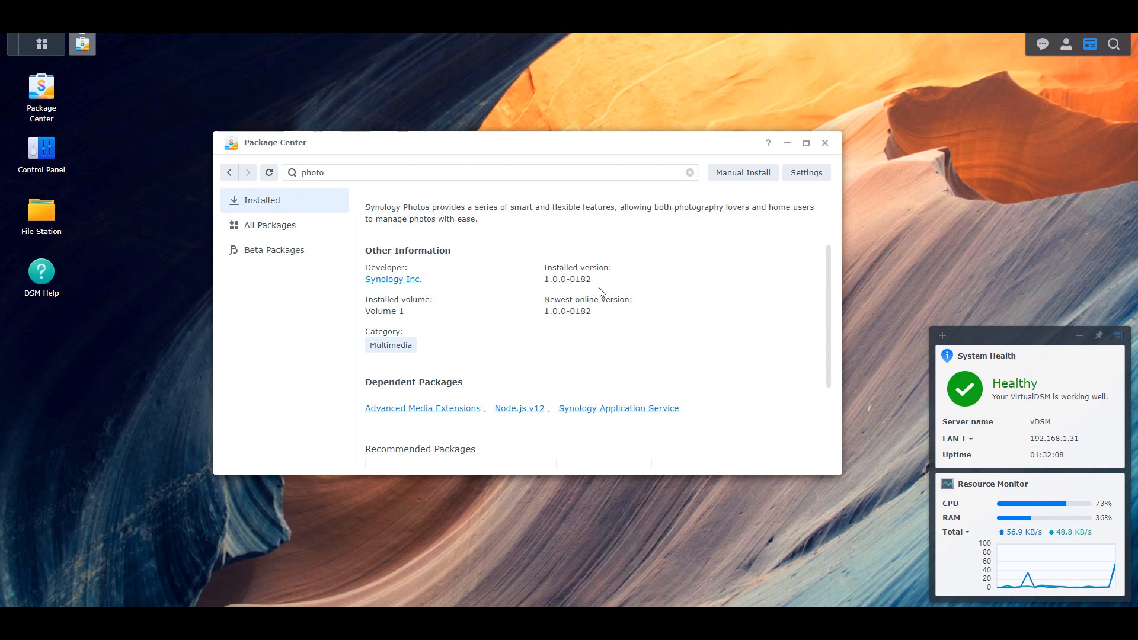
scroll(down, 3)
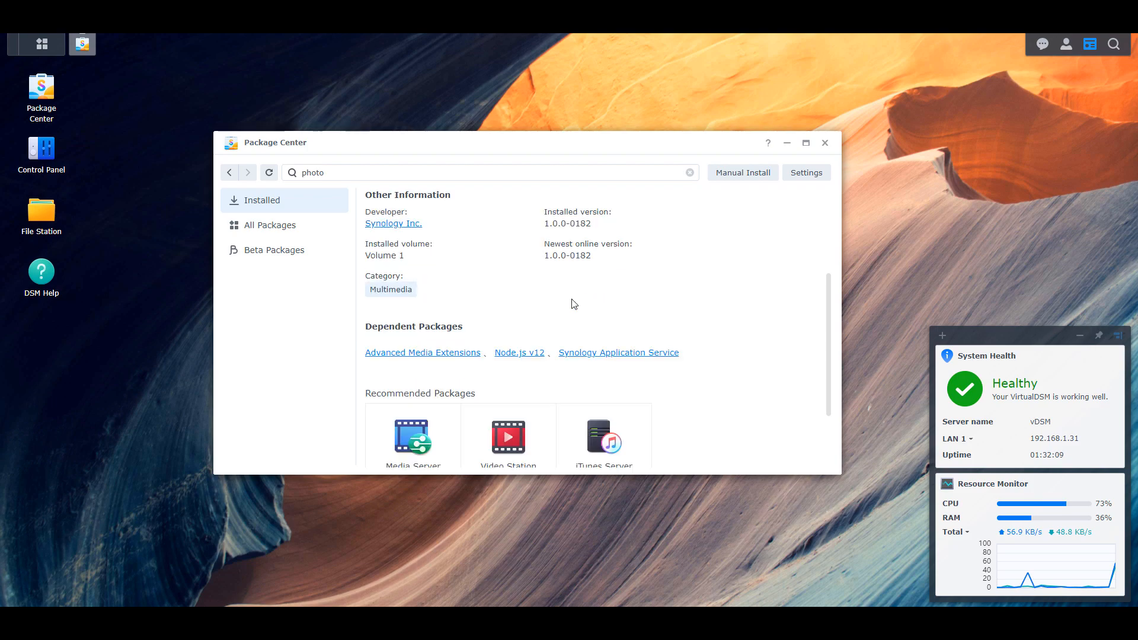
scroll(down, 3)
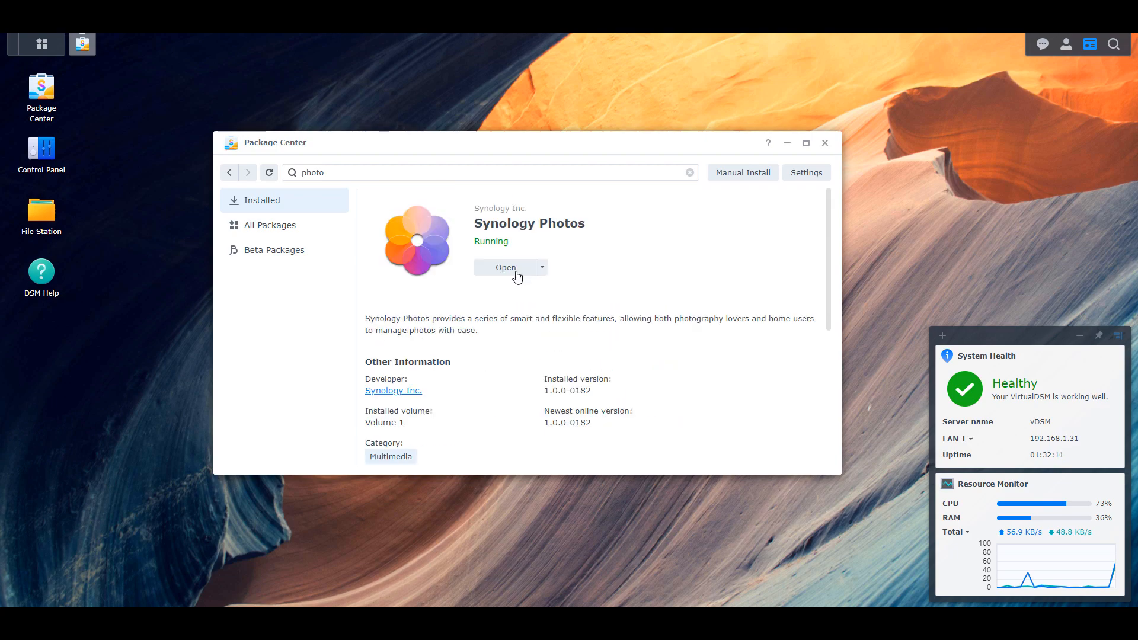
- Launch Synology Photos and review its Personal and Global settings without changes
click(506, 266)
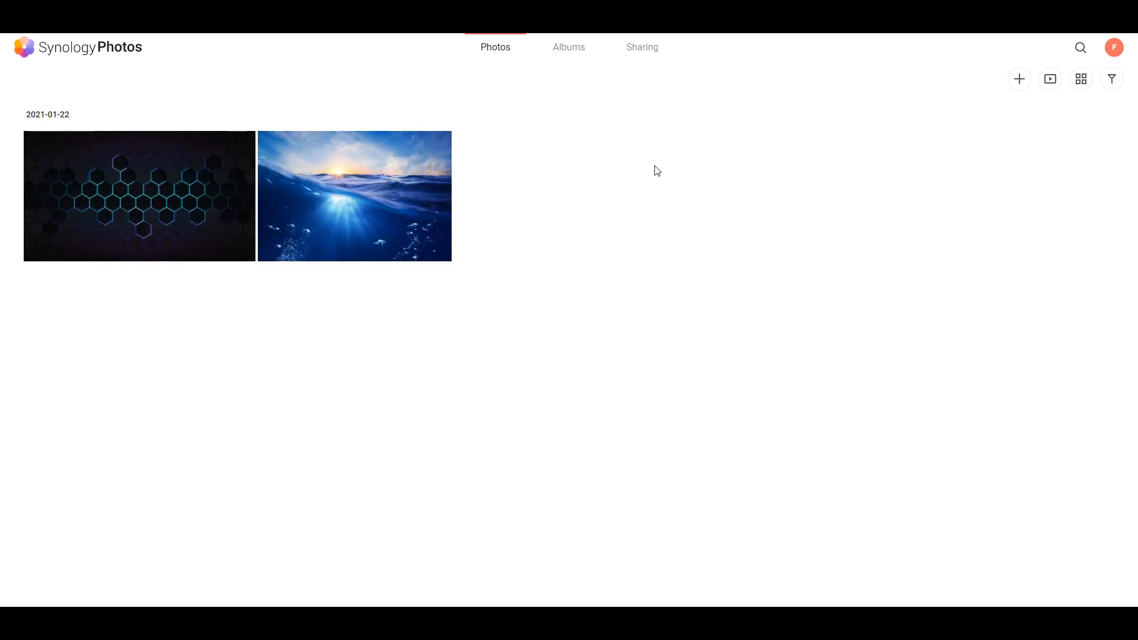
click(1114, 47)
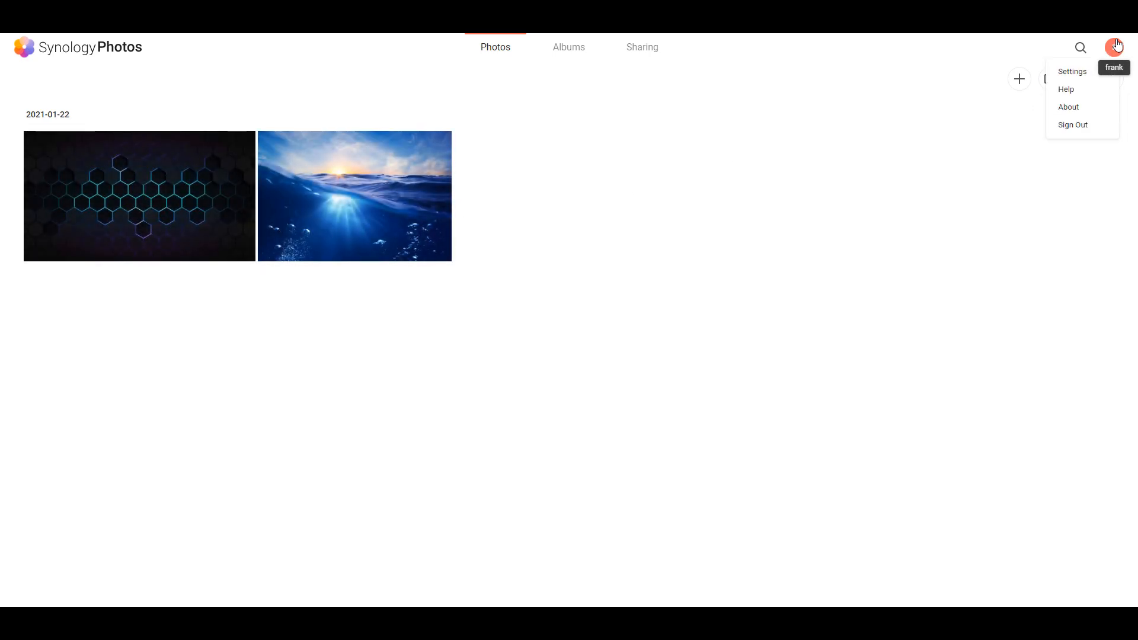
click(1072, 71)
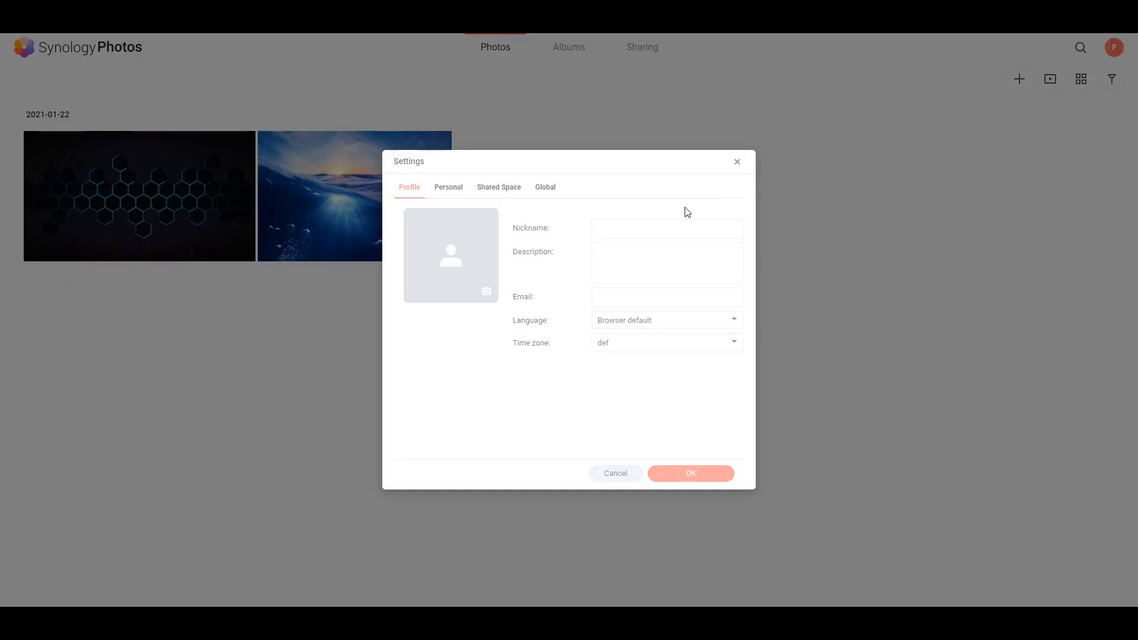
click(448, 187)
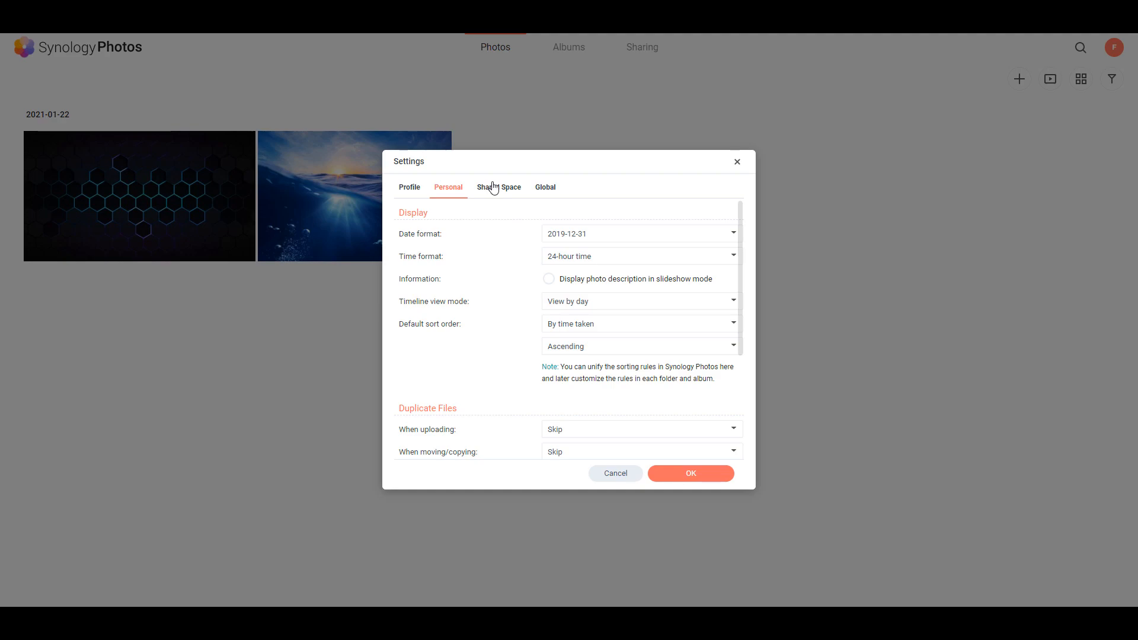
click(545, 187)
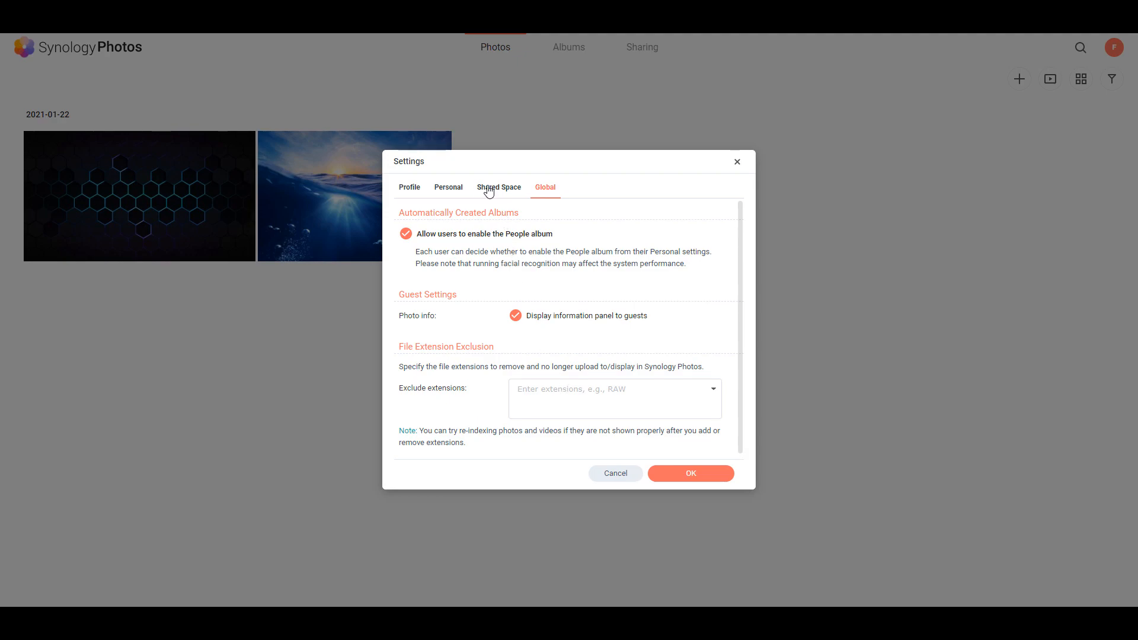
click(616, 473)
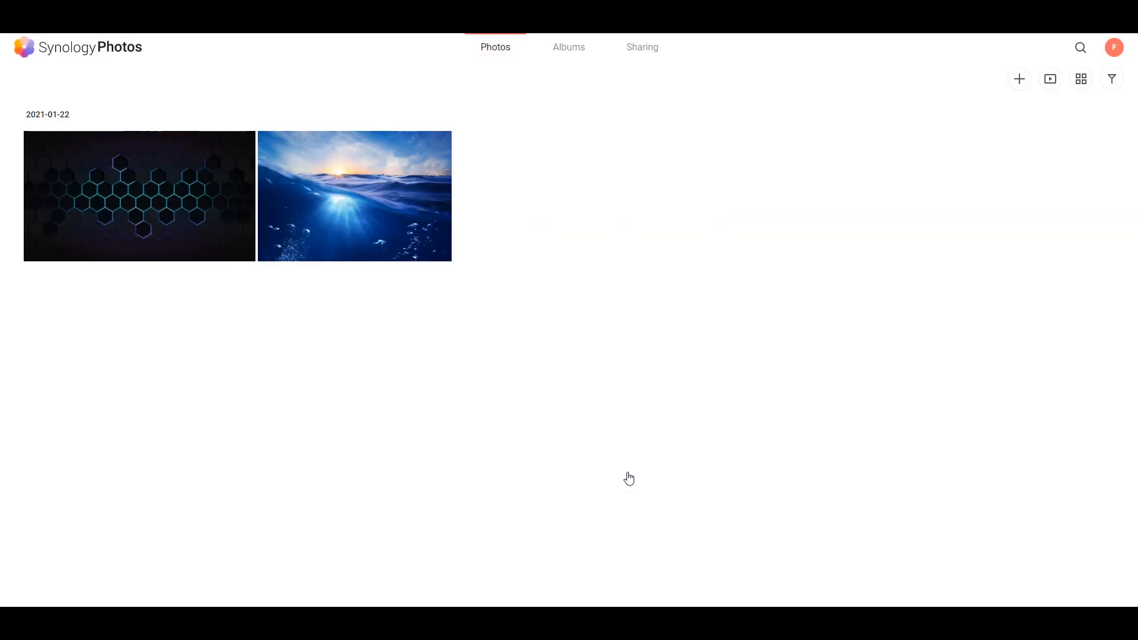
- Visit the Albums and Sharing views, then return to the Photos timeline
click(570, 46)
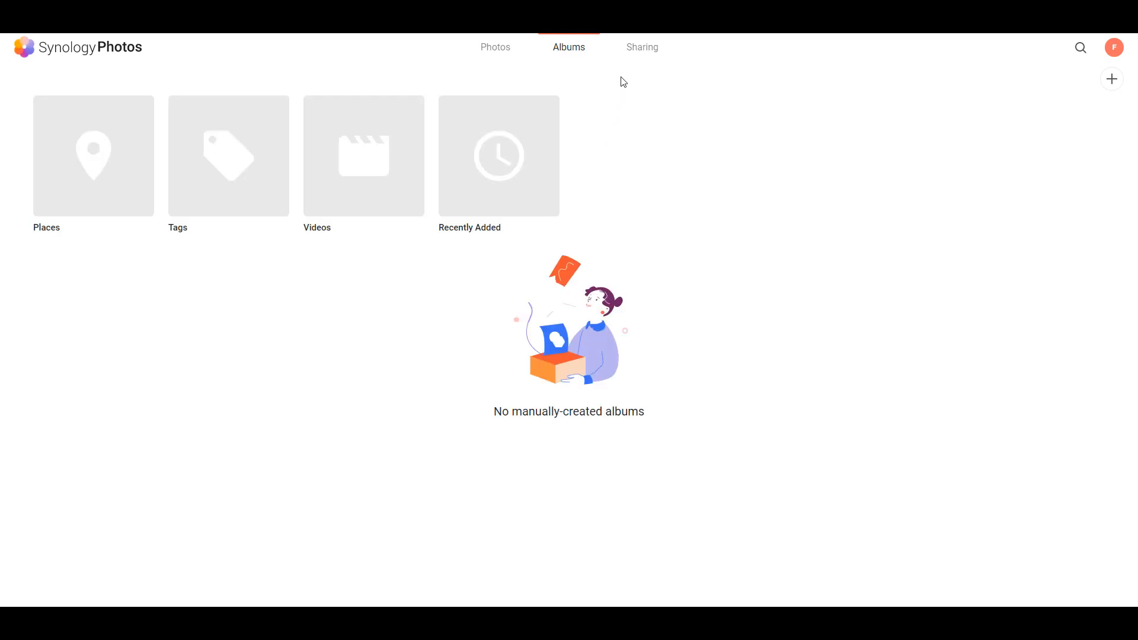
click(641, 47)
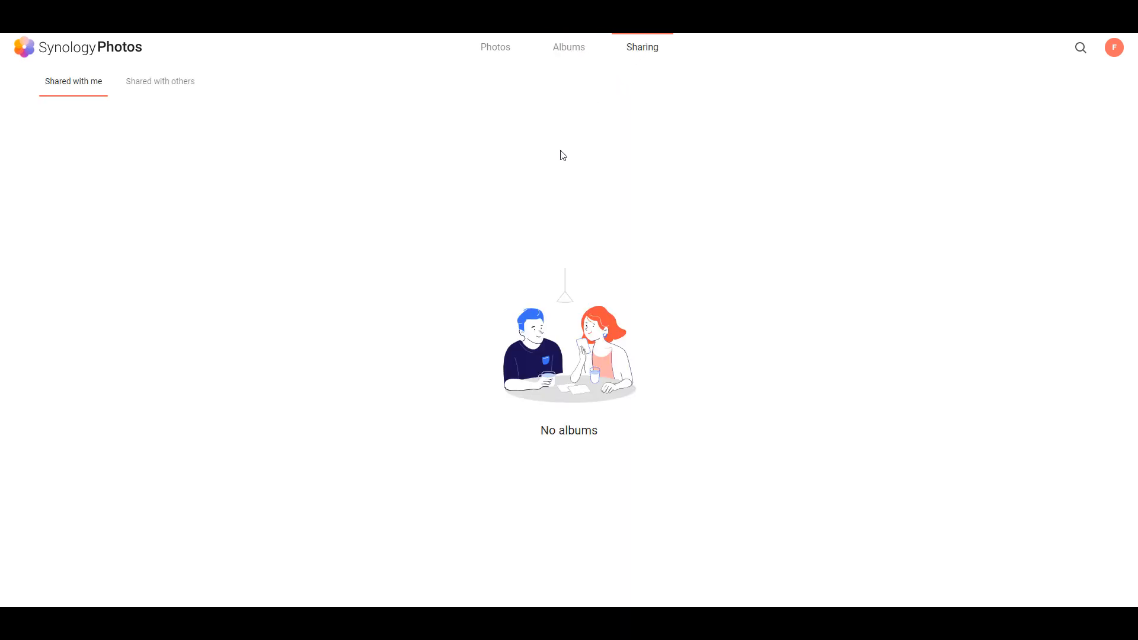
mouse_move(496, 48)
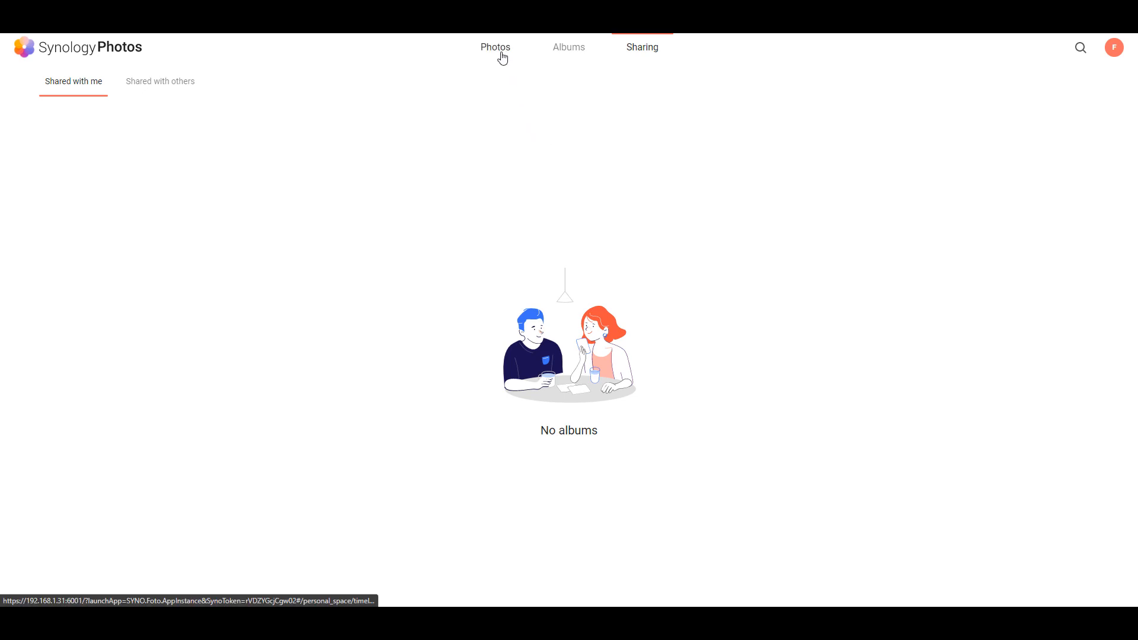
click(496, 47)
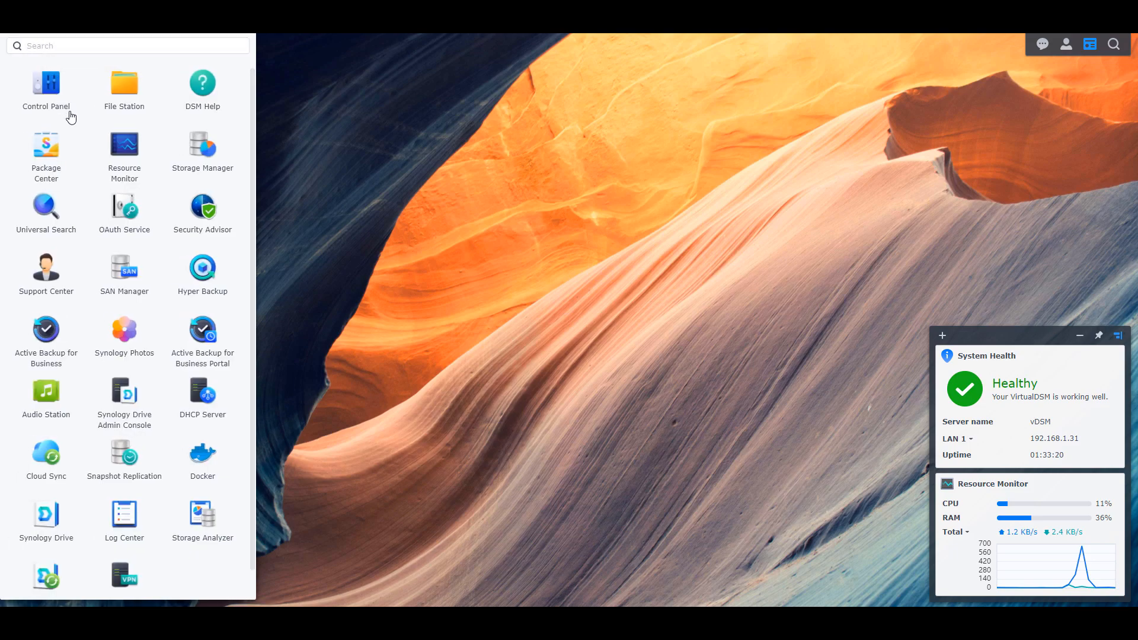
mouse_move(60, 347)
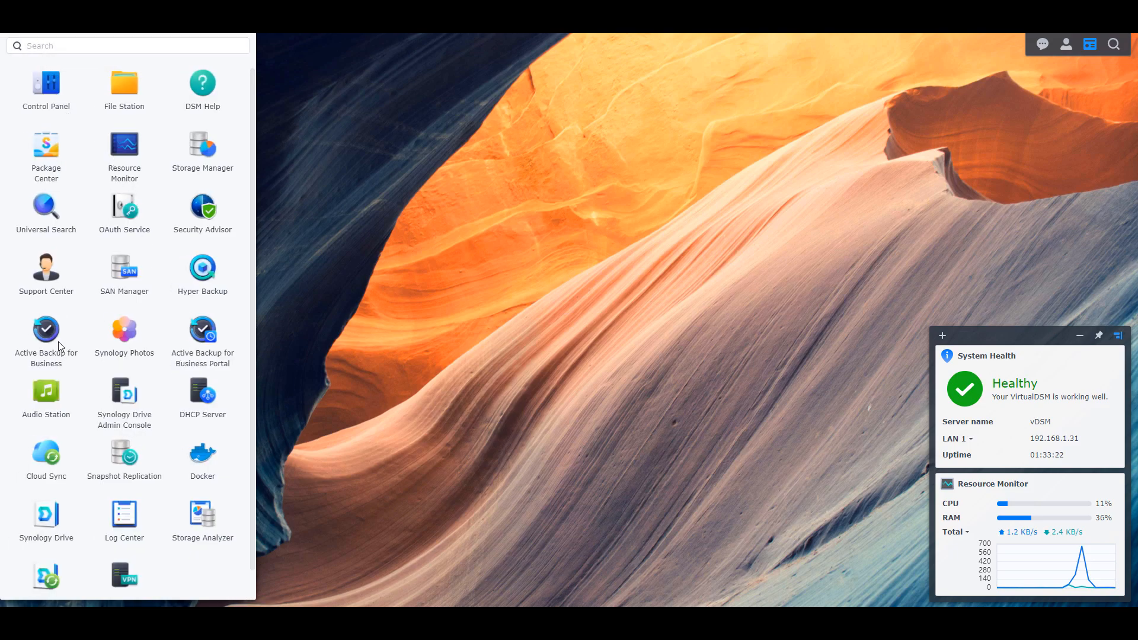
- In Active Backup for Business, show the Linux device list under physical servers
click(46, 329)
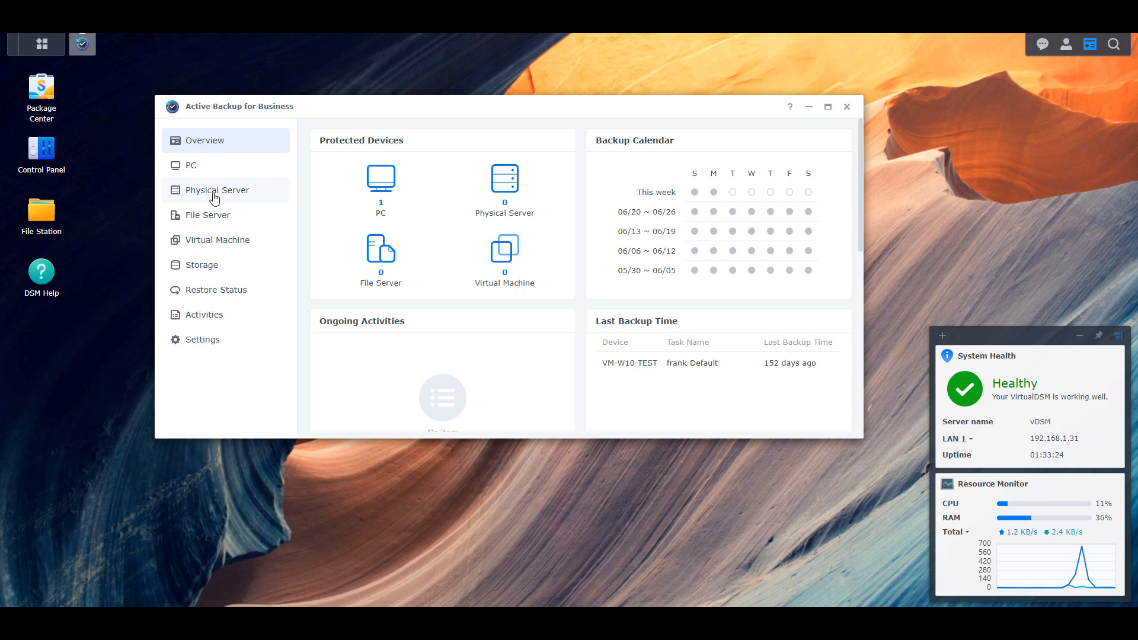
click(217, 190)
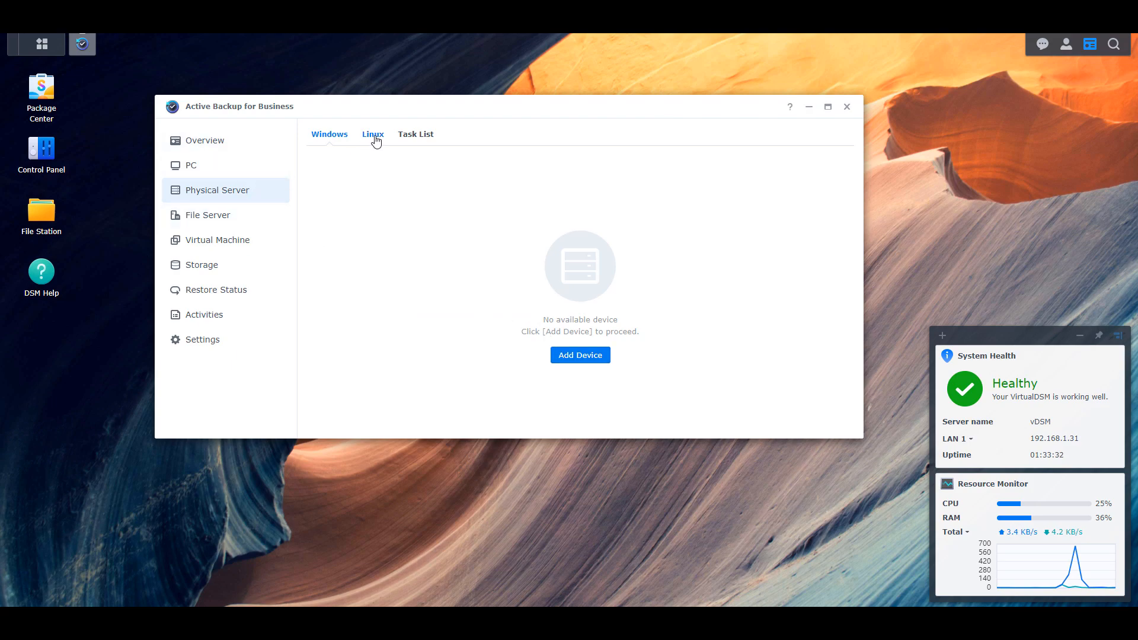
click(372, 134)
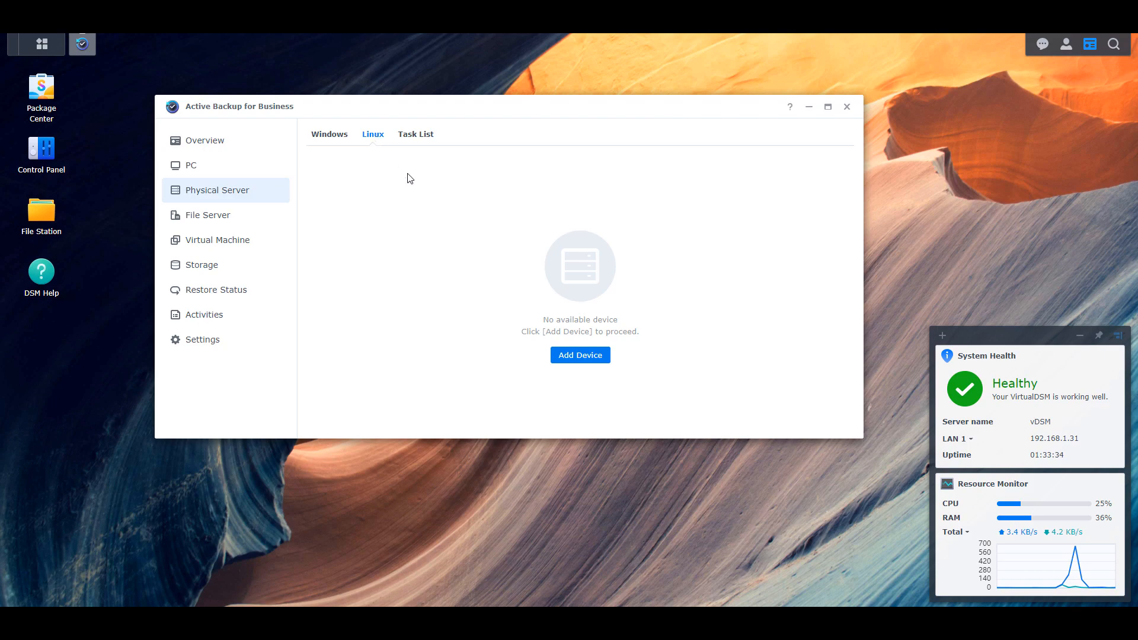
- Read the Add Linux Device instructions, dismiss them, and leave Active Backup
click(579, 354)
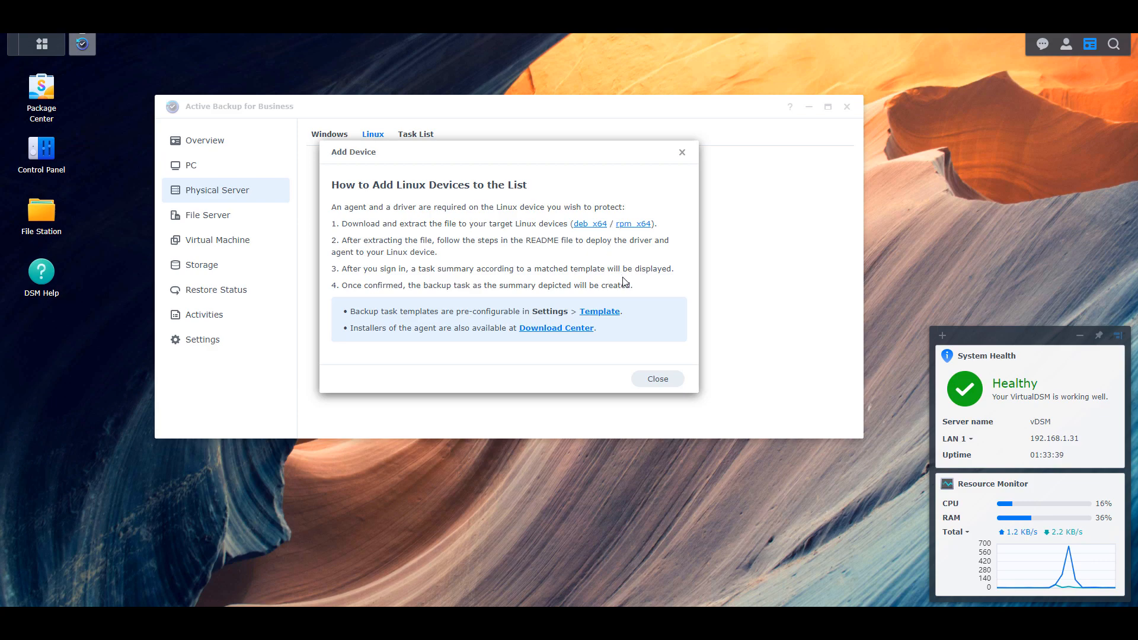
mouse_move(621, 291)
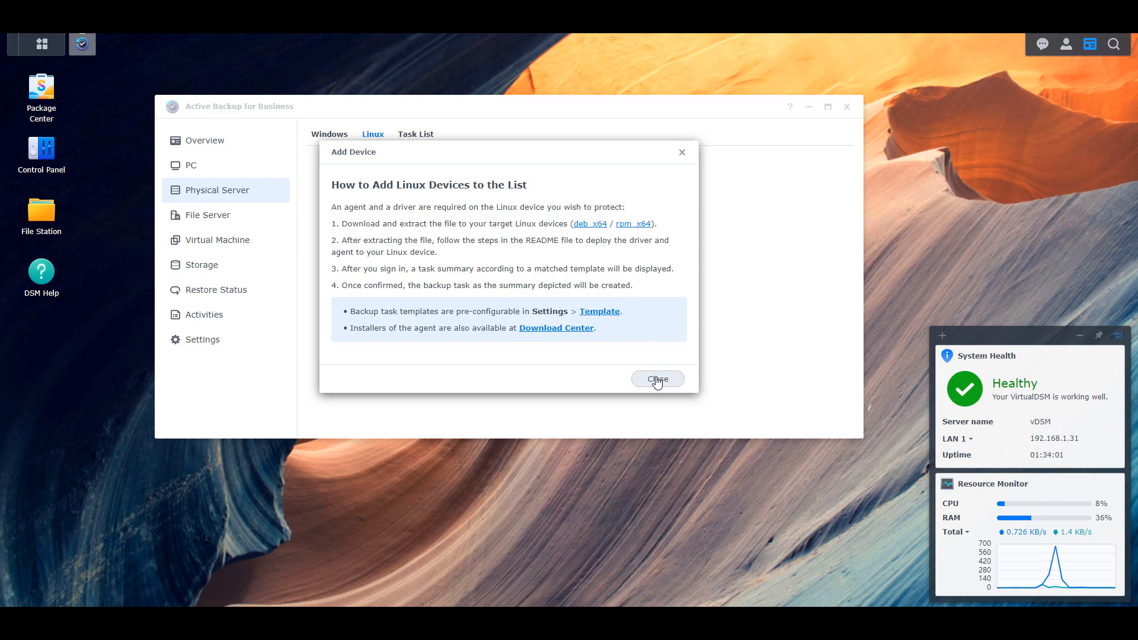
click(655, 379)
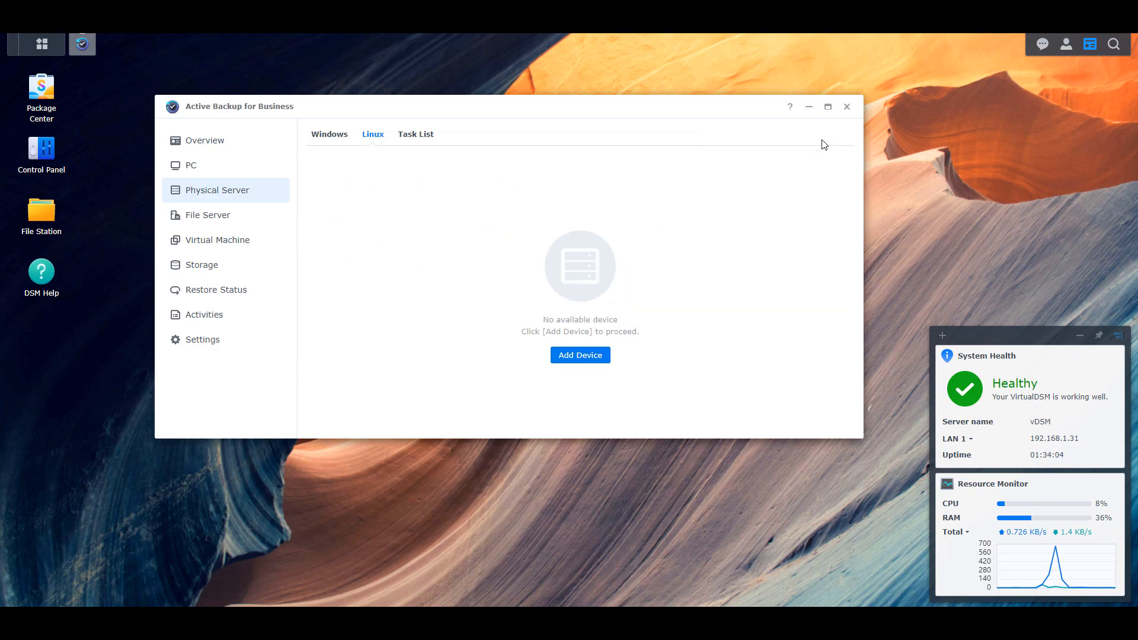
click(846, 105)
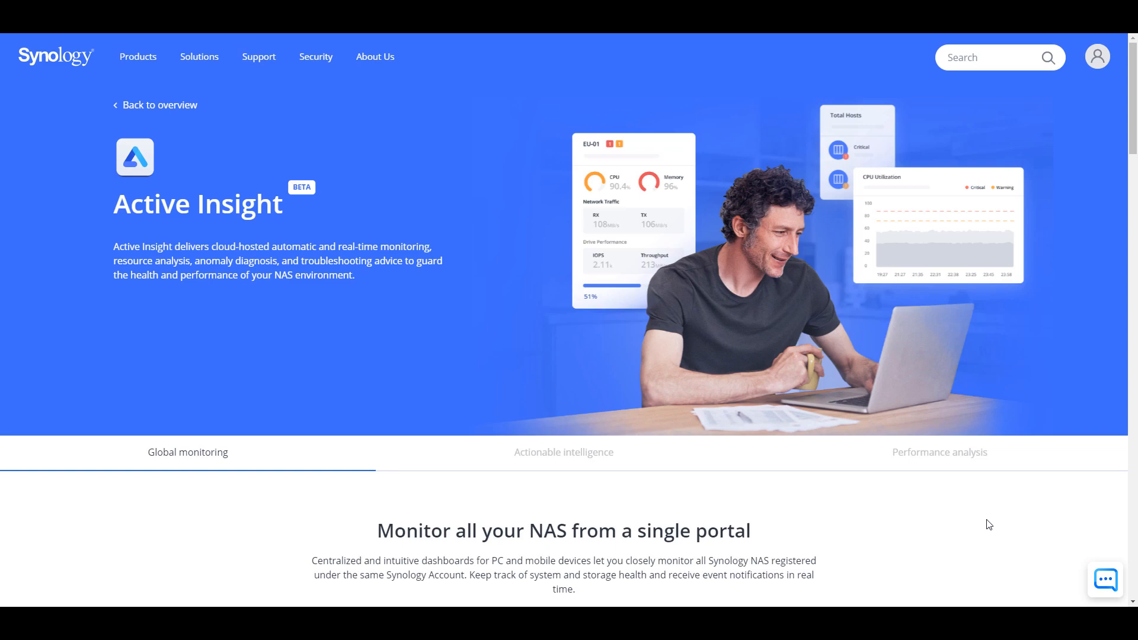
- Read down the Active Insight page's monitoring, recommendations and performance sections
scroll(down, 3)
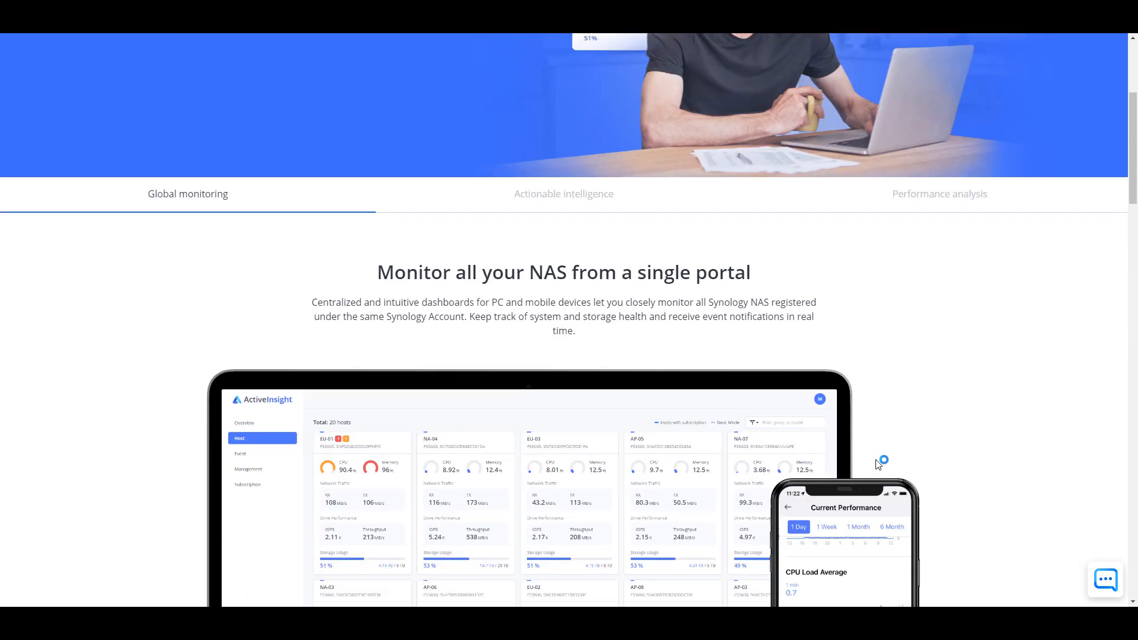
scroll(down, 3)
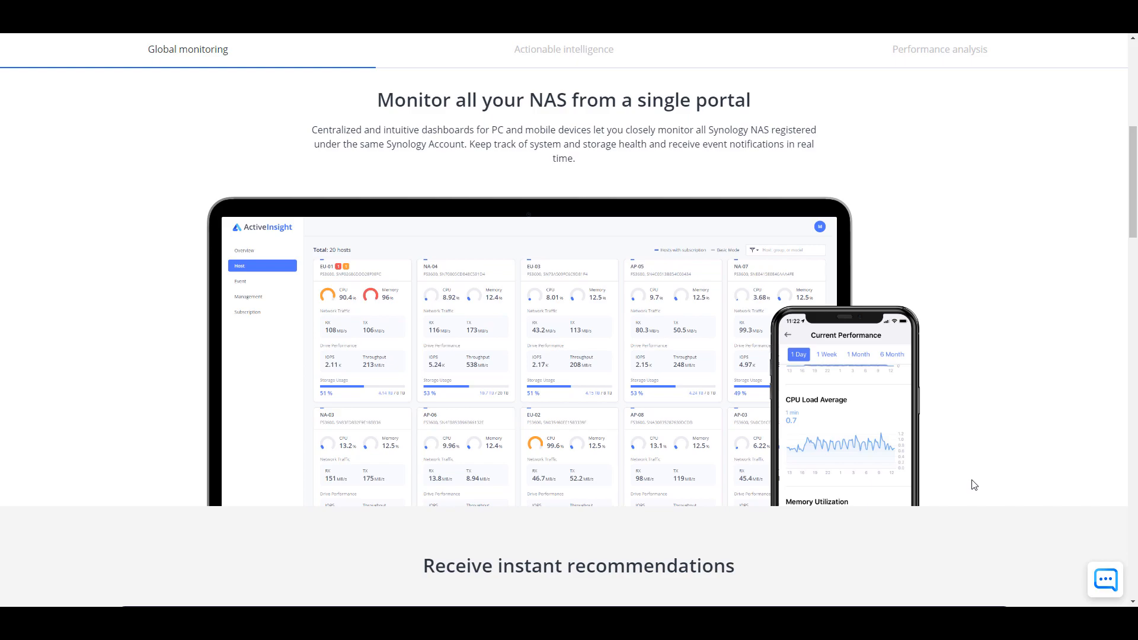
scroll(down, 3)
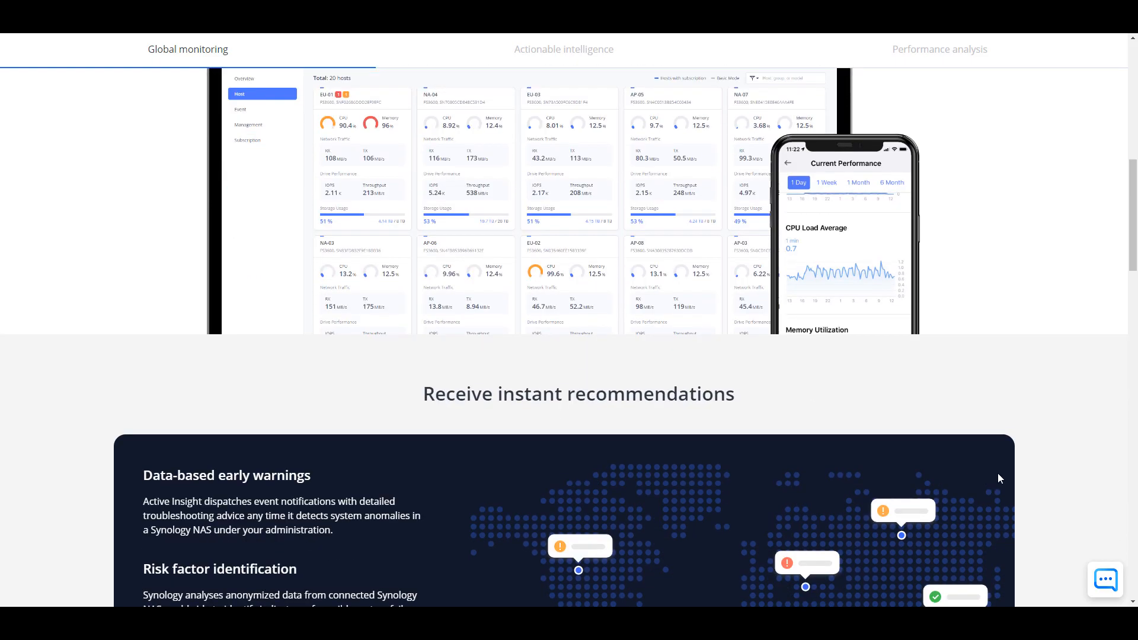
scroll(down, 3)
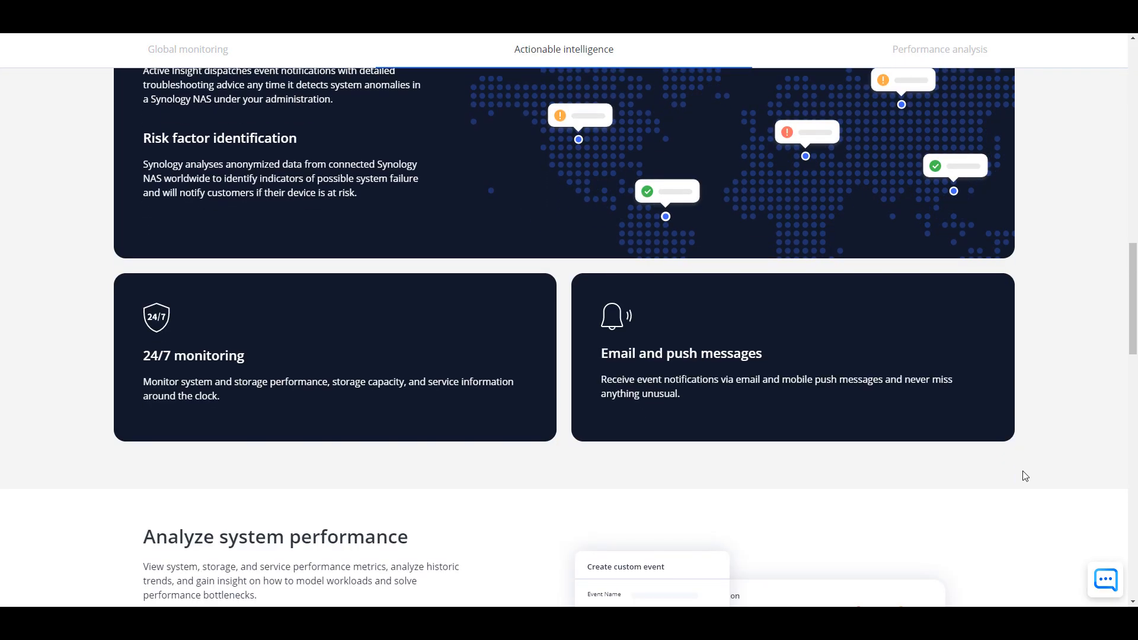
scroll(down, 3)
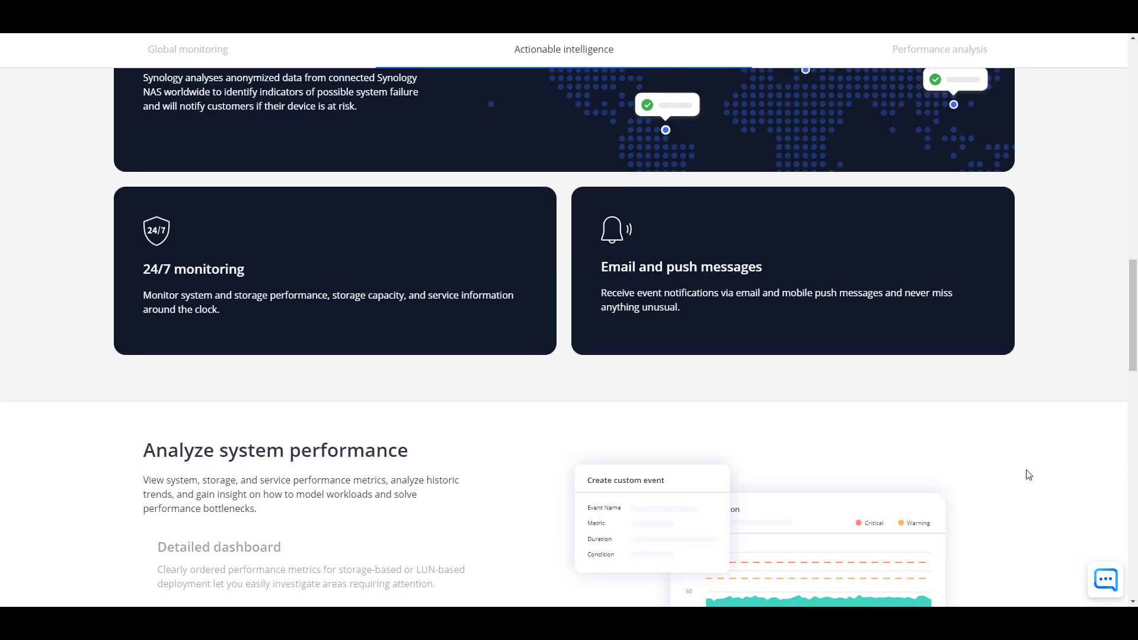
scroll(down, 3)
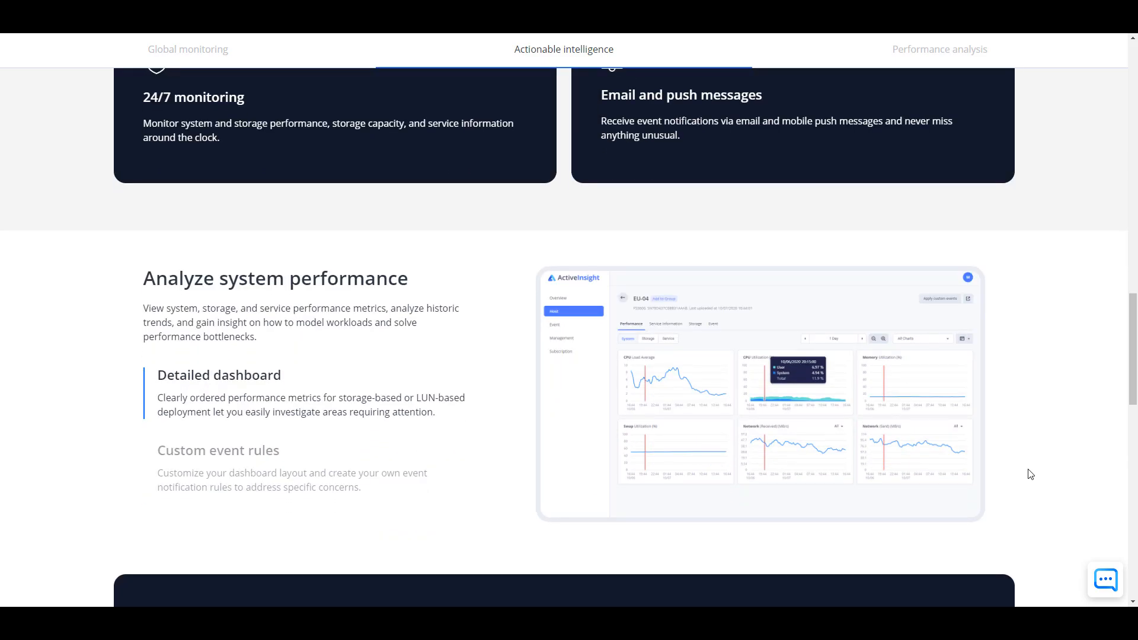
scroll(down, 3)
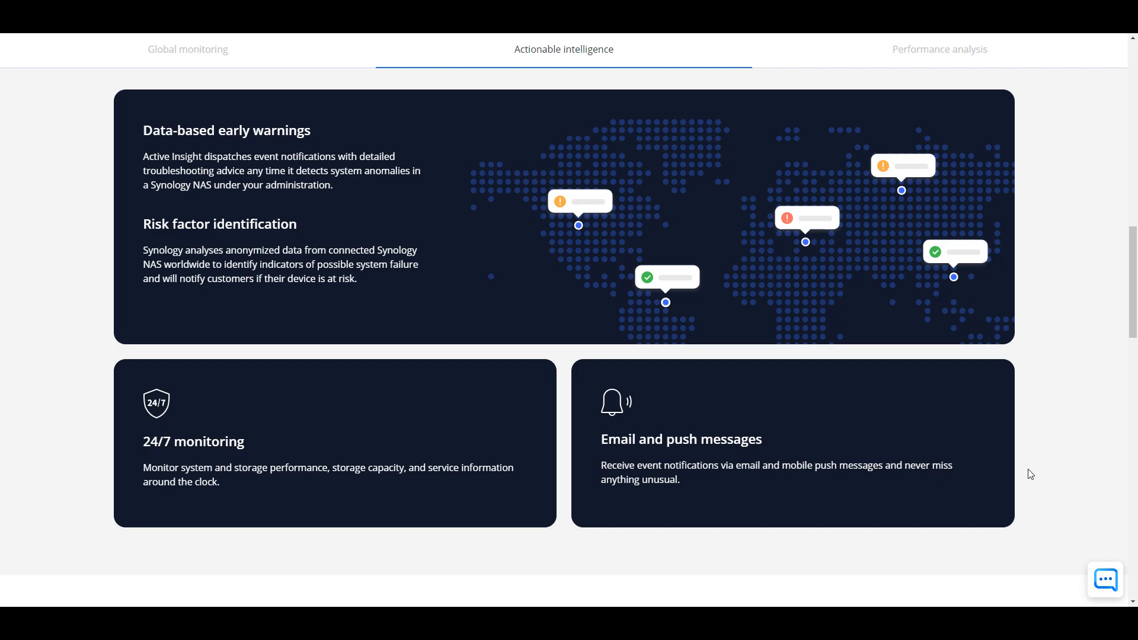
- Return to the top introduction and head to the Synology Hybrid Share page
click(187, 50)
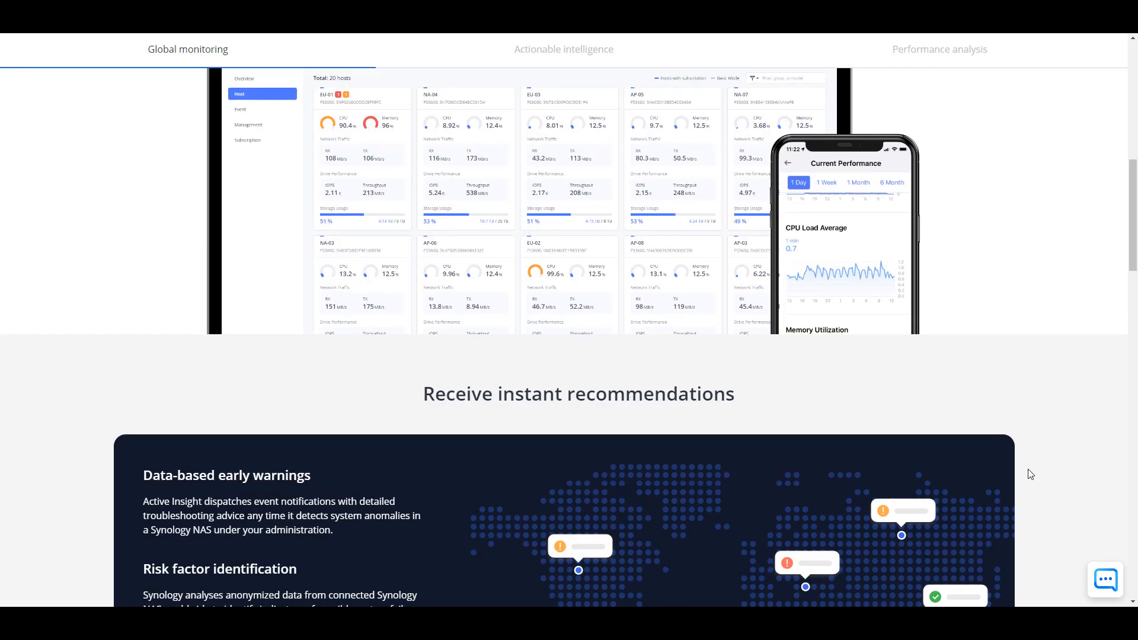
scroll(up, 3)
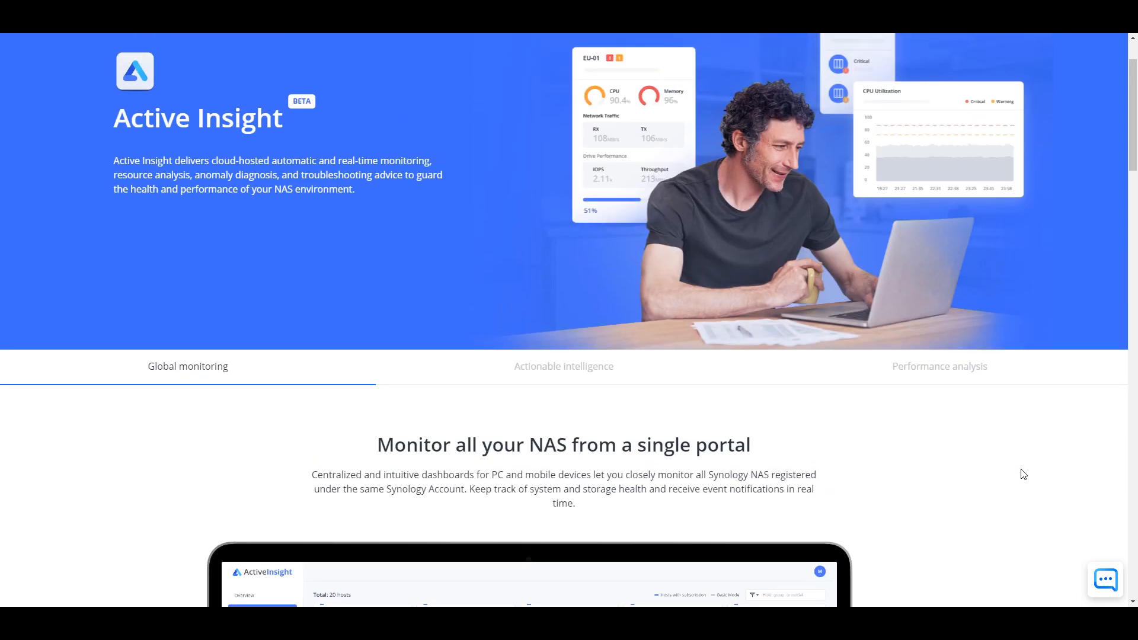
mouse_move(386, 331)
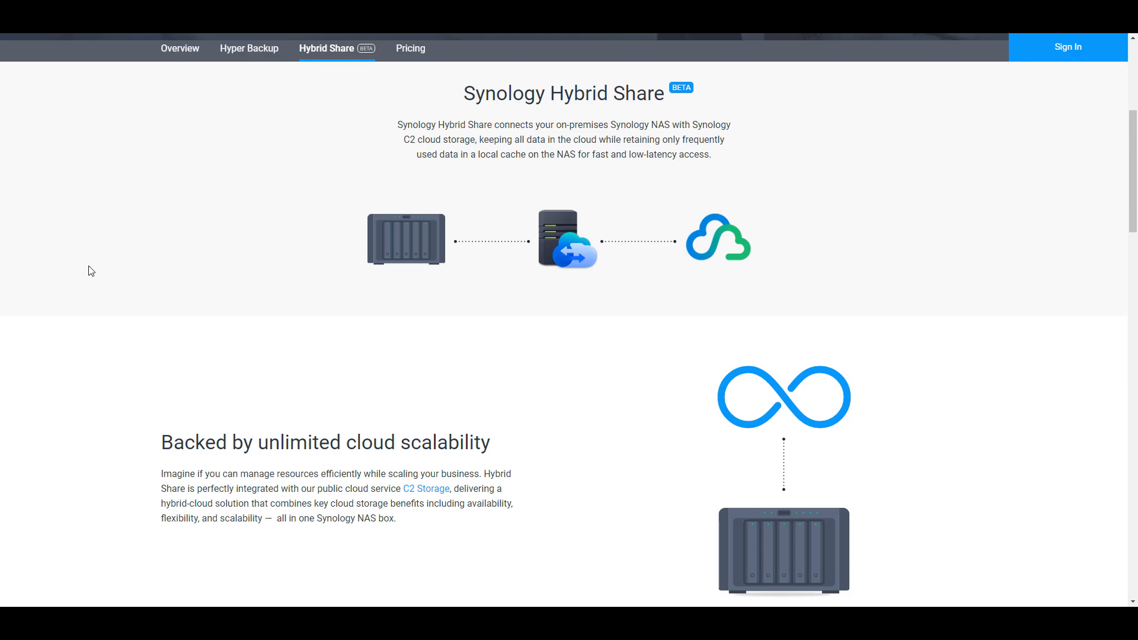
mouse_move(87, 273)
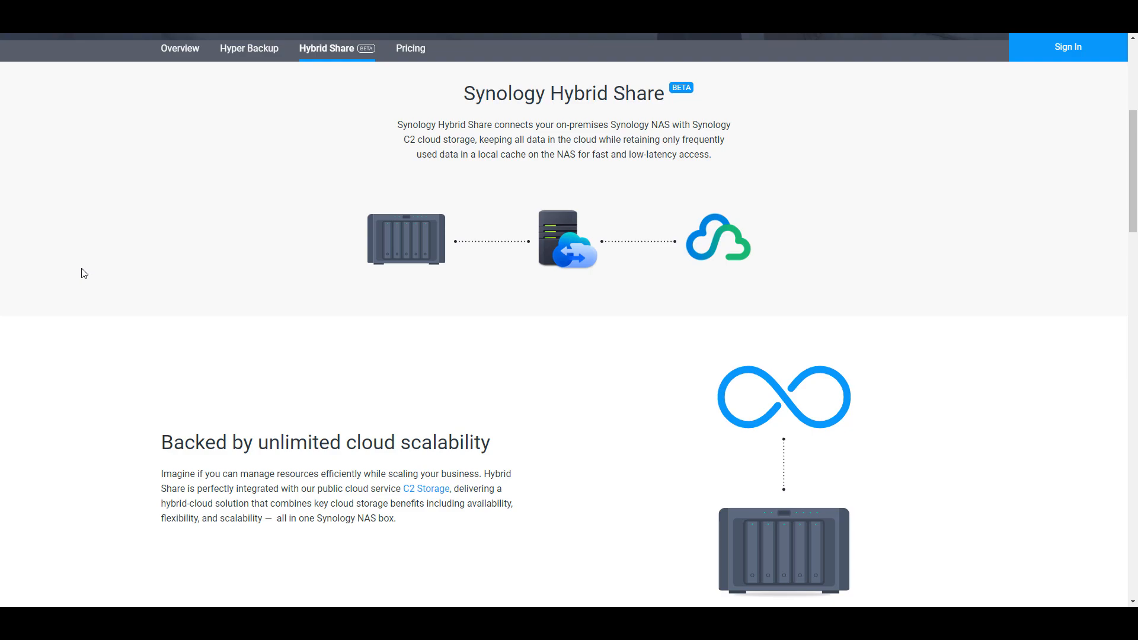
scroll(down, 3)
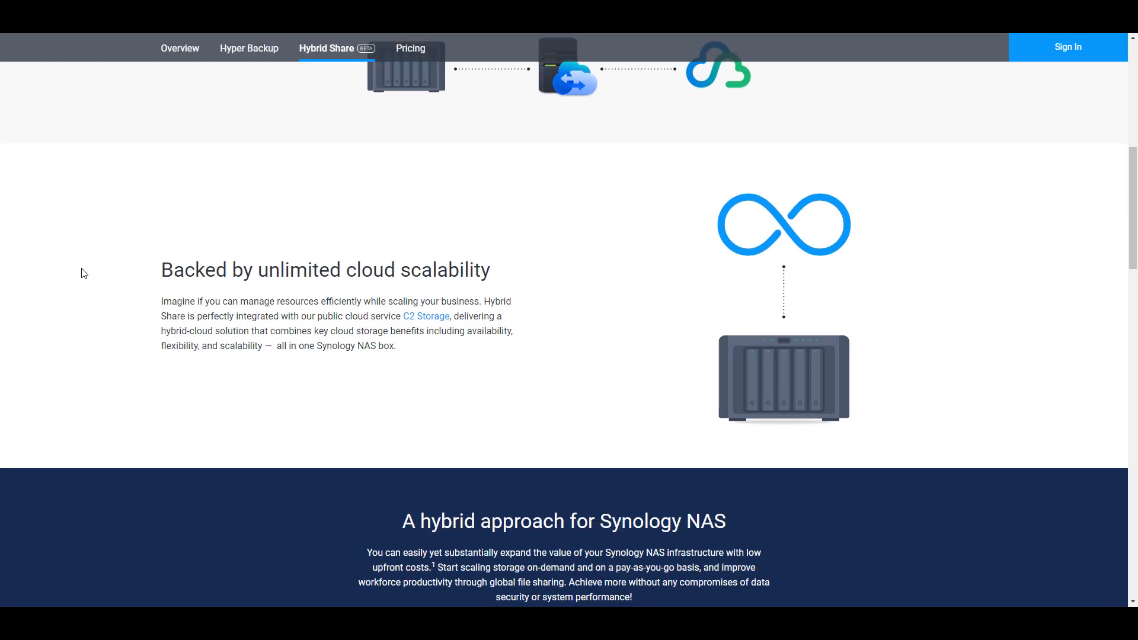
scroll(down, 3)
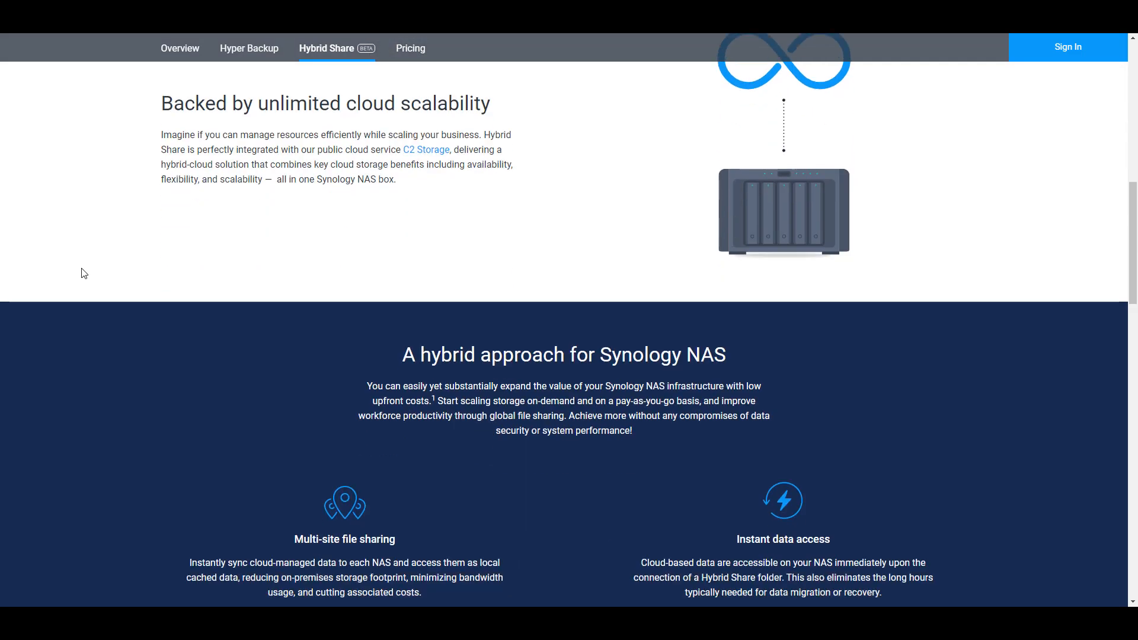
scroll(down, 3)
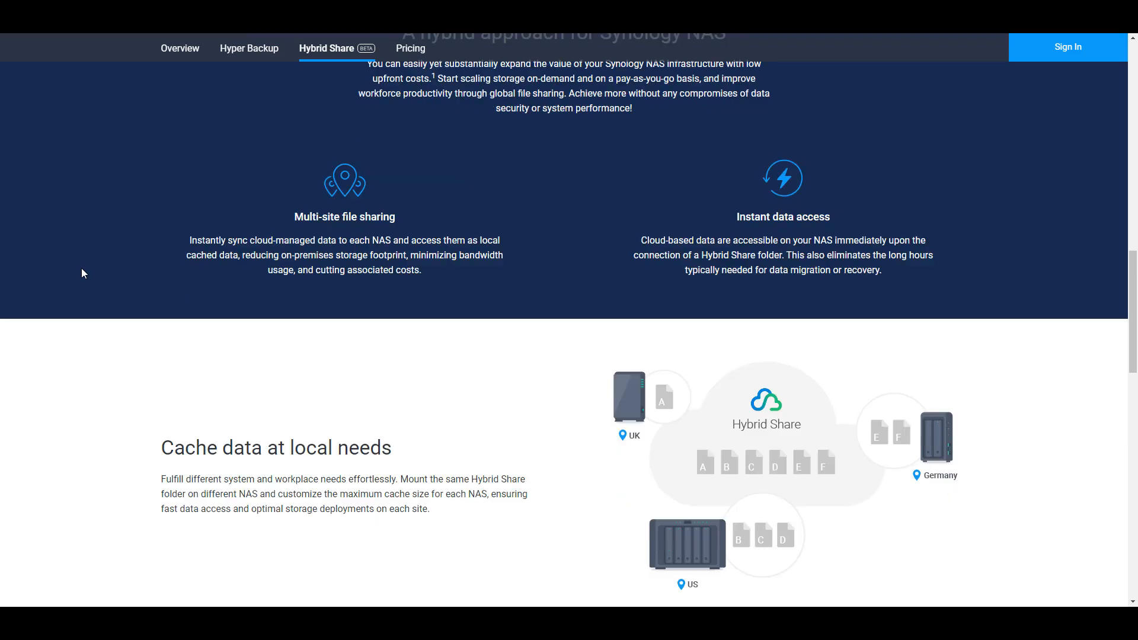
scroll(down, 3)
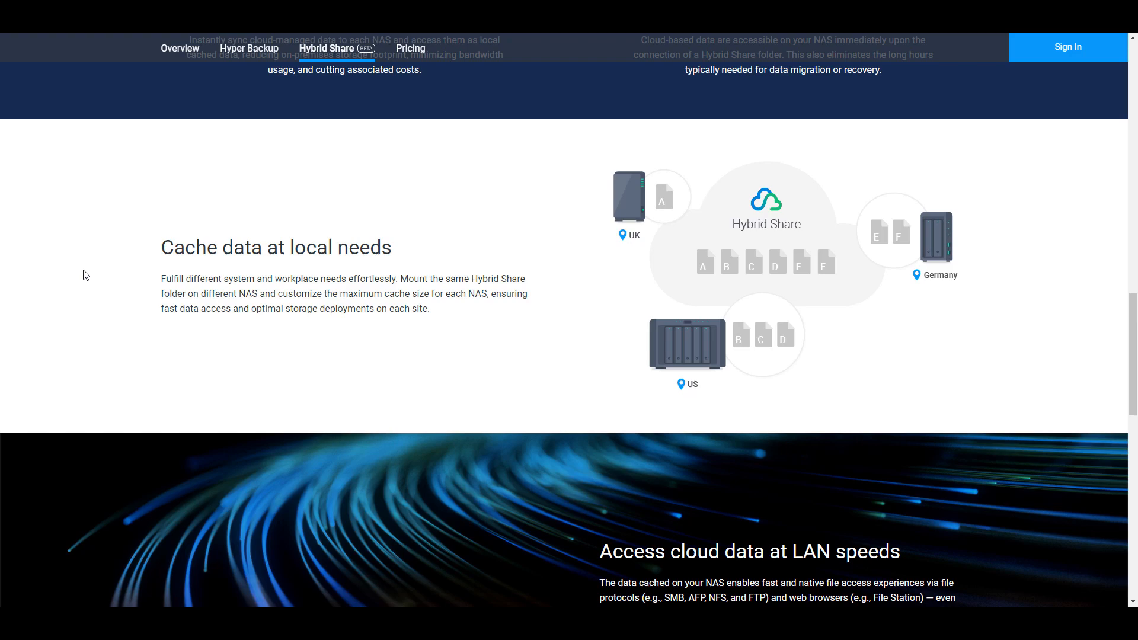
scroll(down, 3)
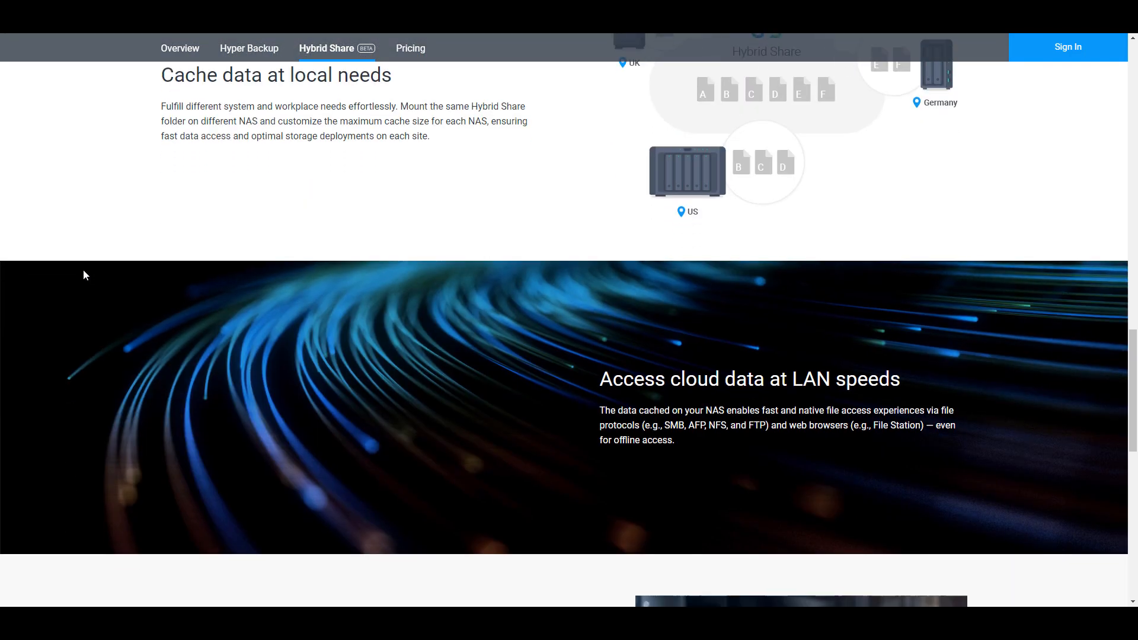
scroll(down, 3)
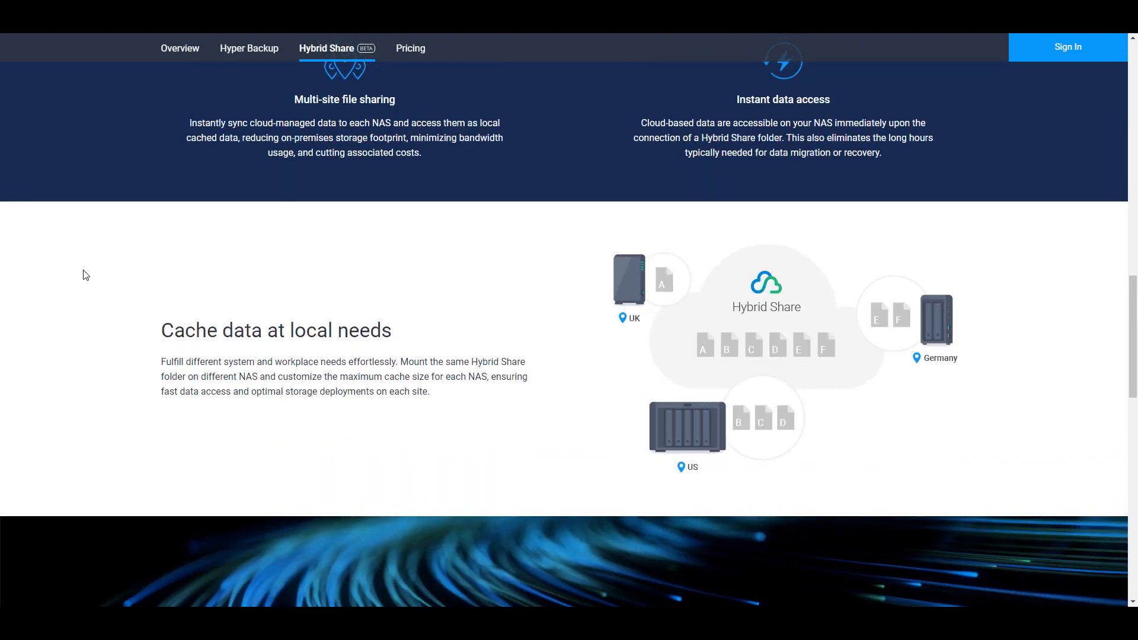
scroll(up, 3)
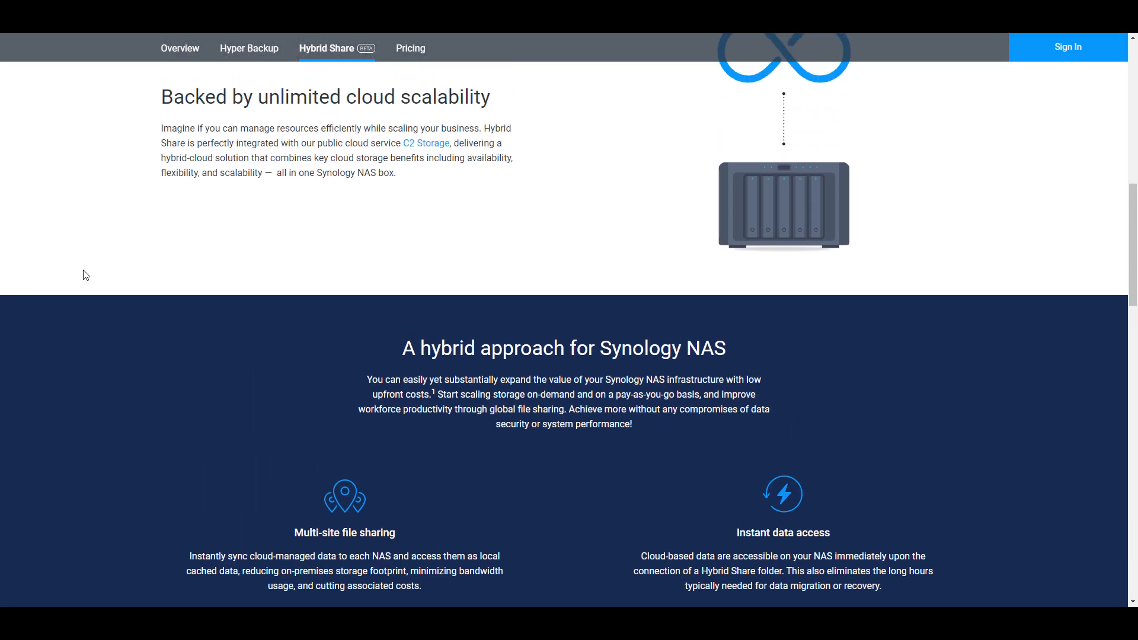
scroll(up, 3)
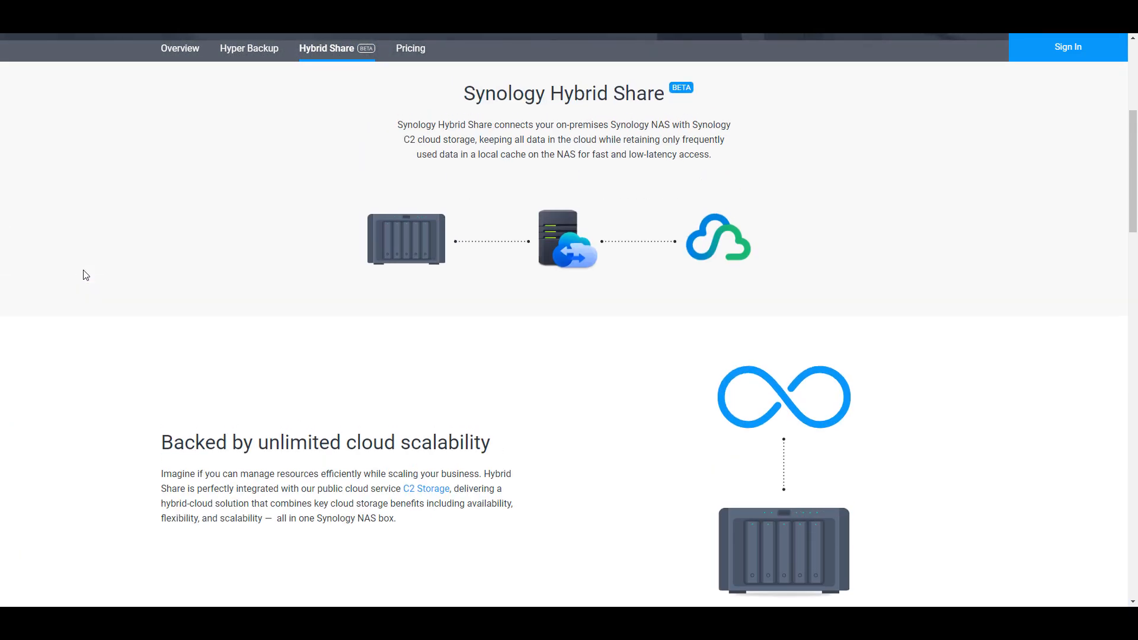